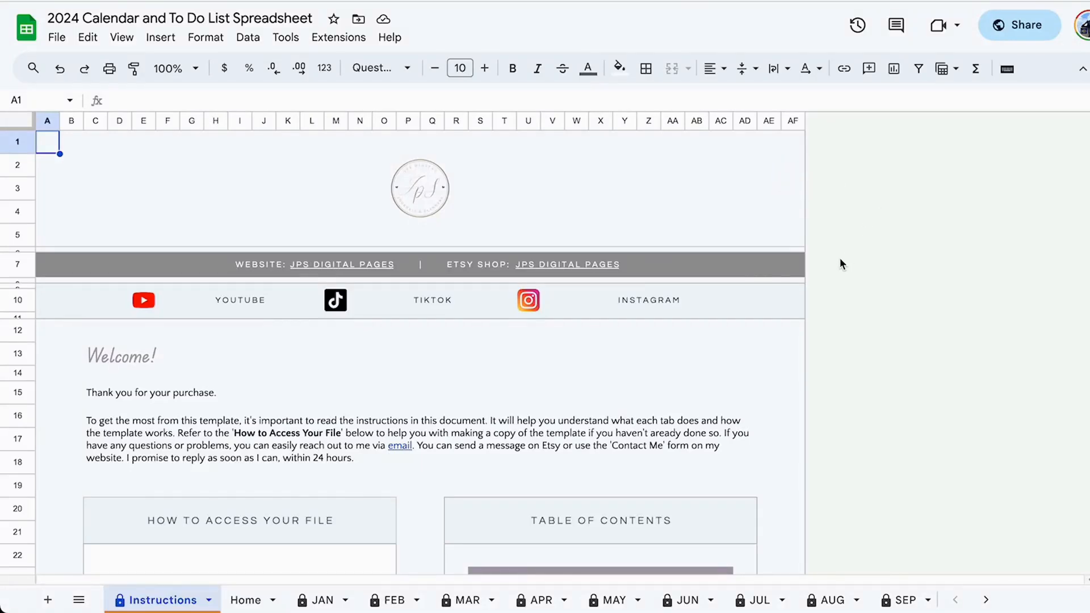
Scroll the Instructions sheet down to the Home Tab and Monthly Tabs guide steps
left_click(179, 18)
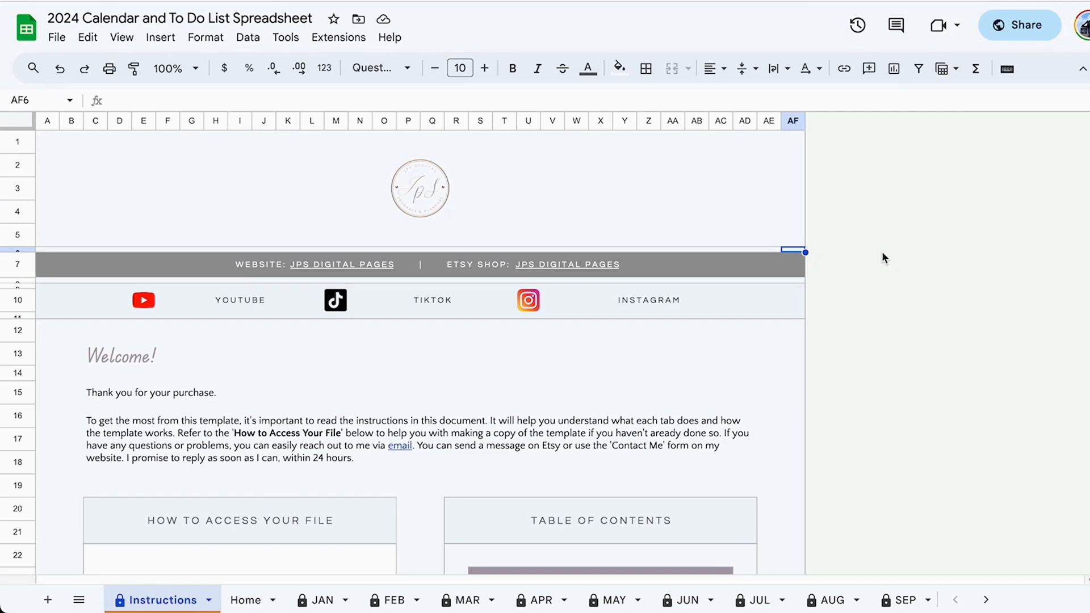
left_click(792, 235)
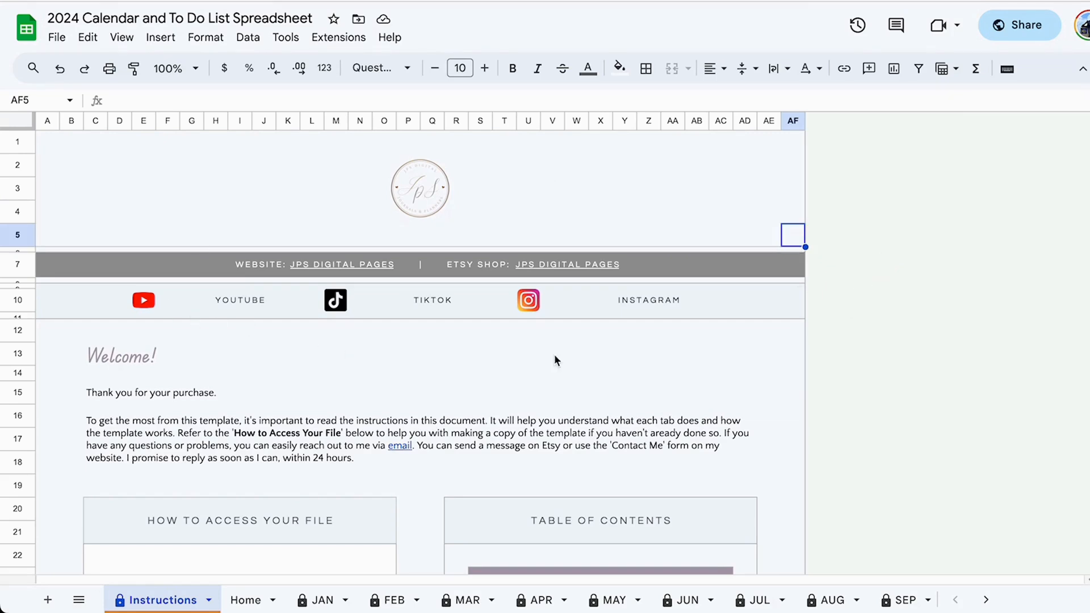
mouse_move(374, 263)
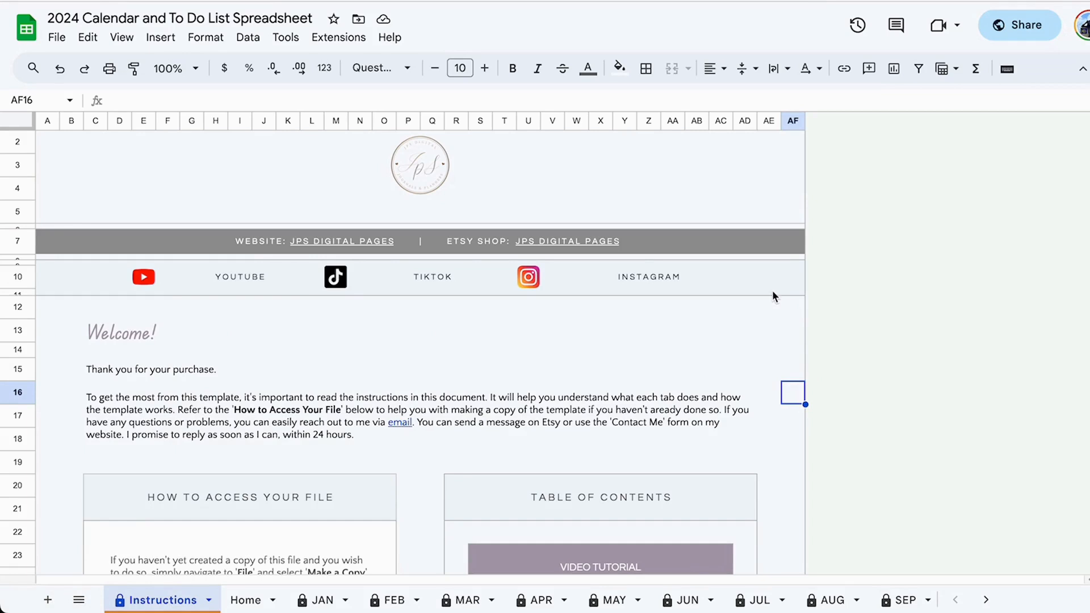
mouse_move(665, 239)
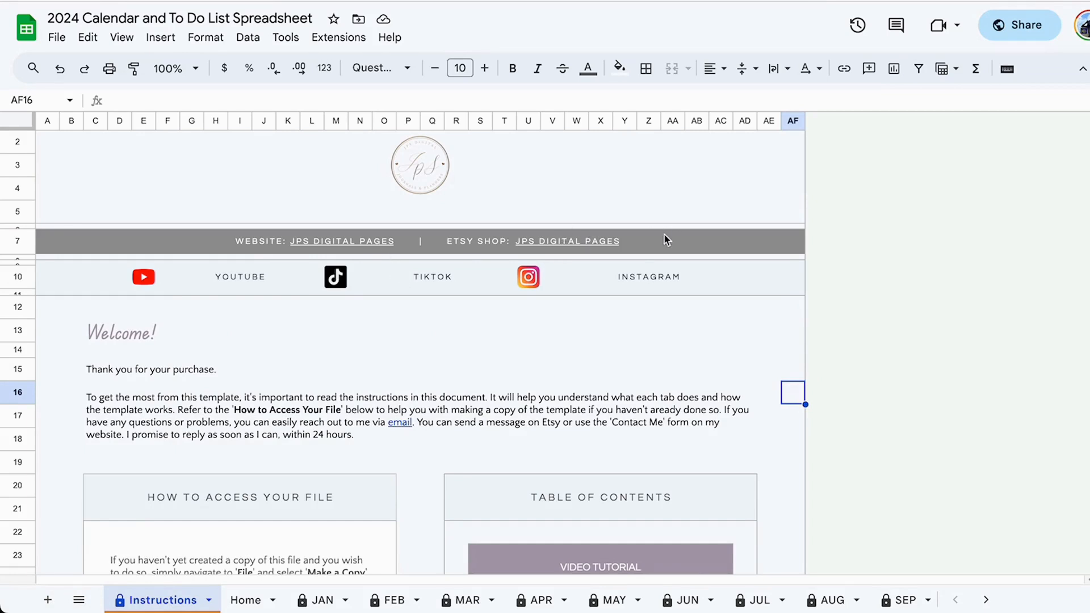
scroll("down", 3)
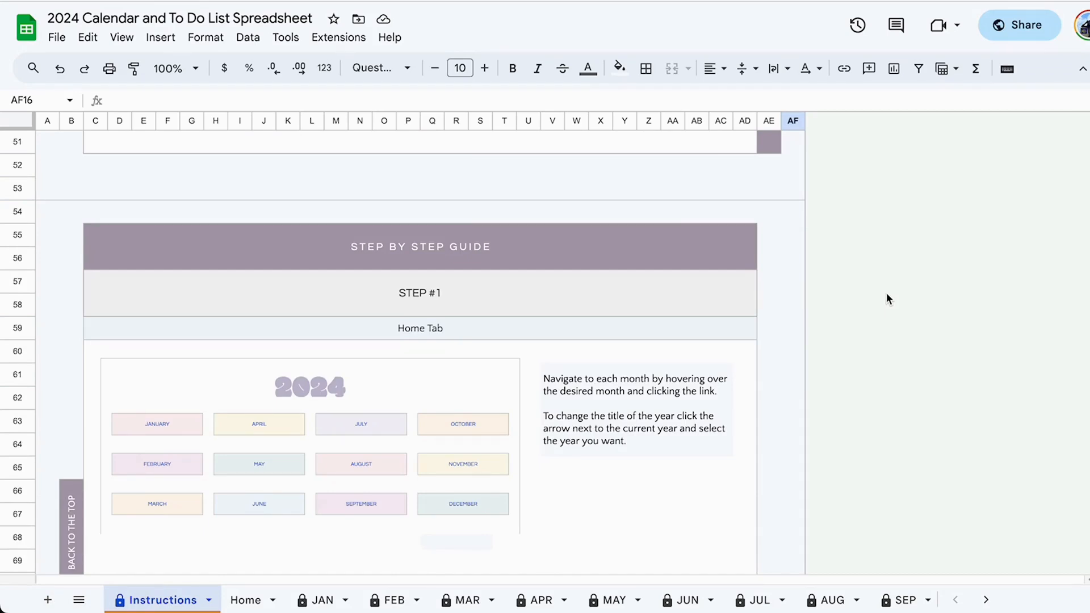
mouse_move(815, 222)
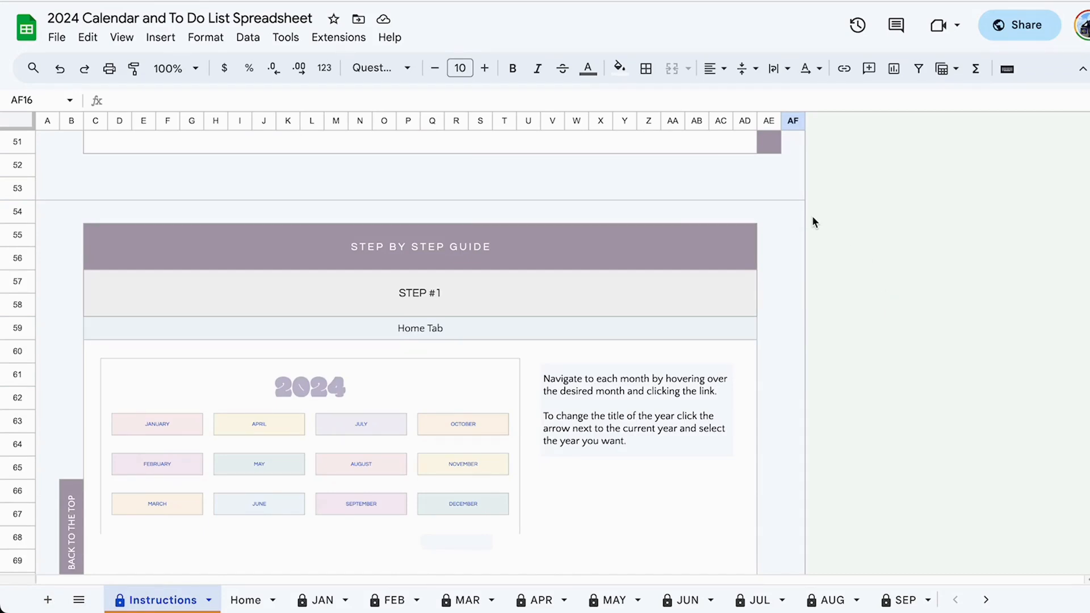
scroll("down", 3)
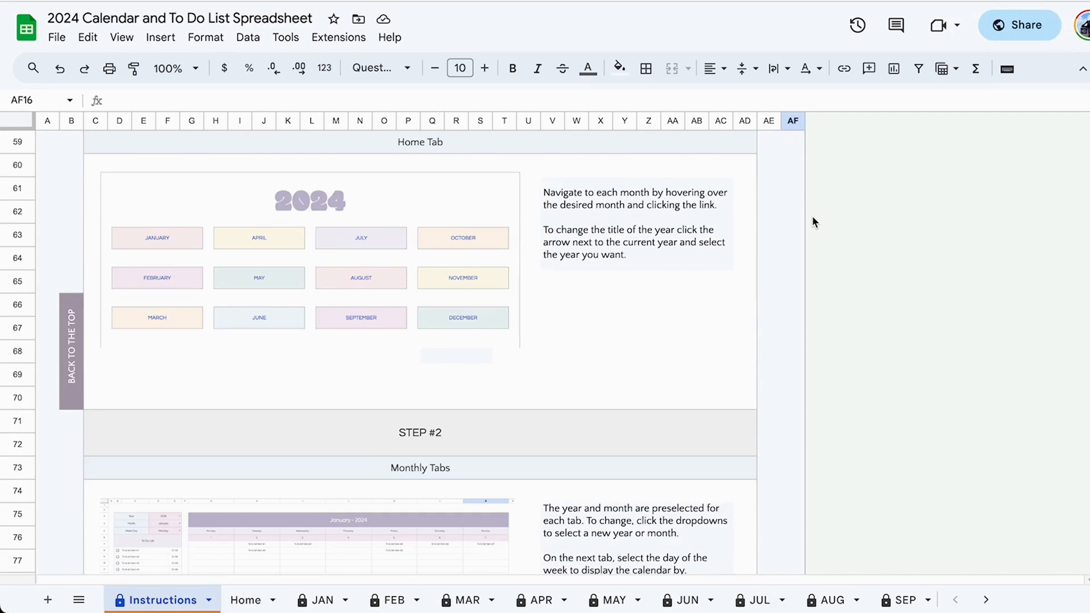
Switch to the Home sheet showing the 2024 title and twelve month links
left_click(244, 600)
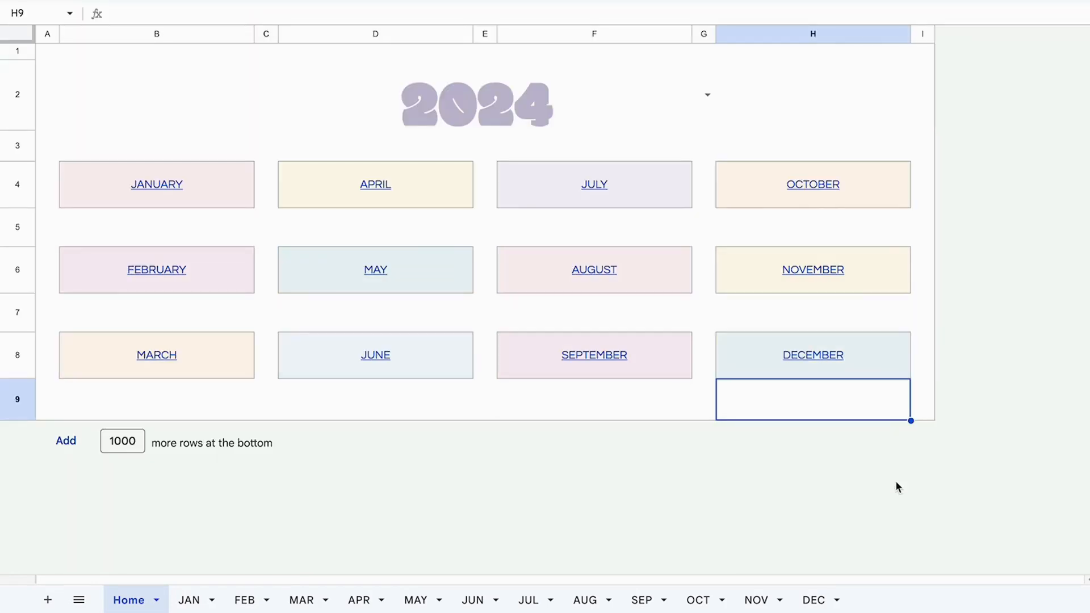
mouse_move(470, 500)
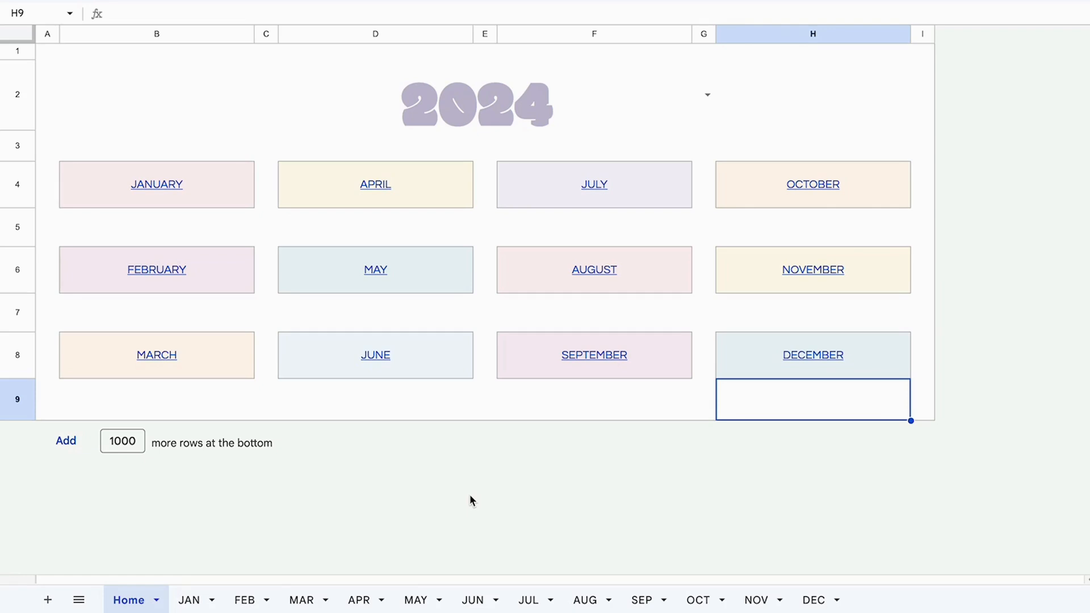
Set the Home year title dropdown to 2025, then change it to 2023
left_click(707, 94)
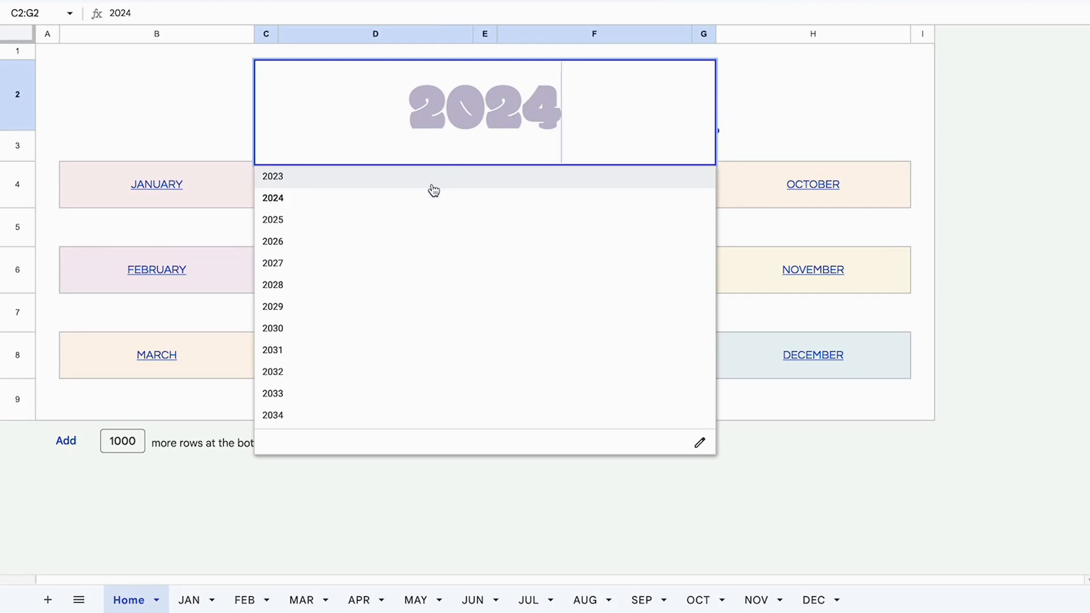
mouse_move(340, 223)
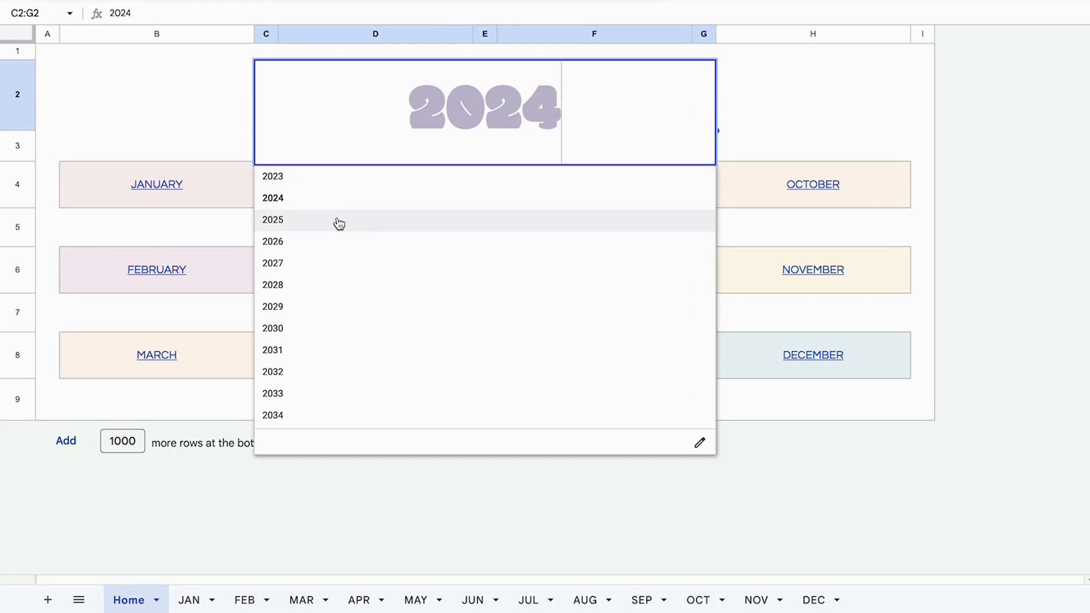
left_click(272, 220)
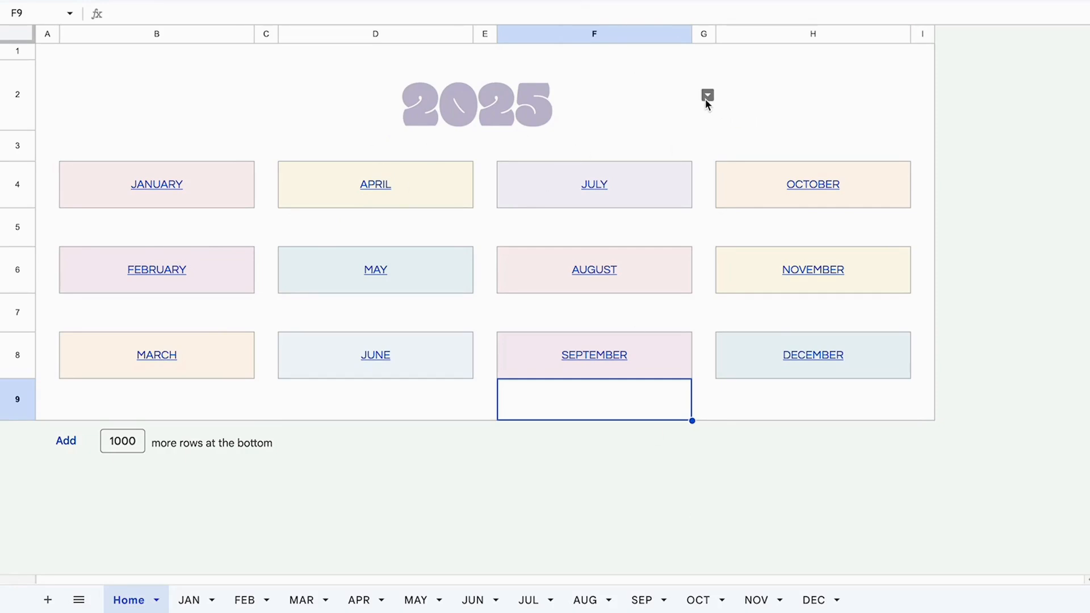
left_click(707, 96)
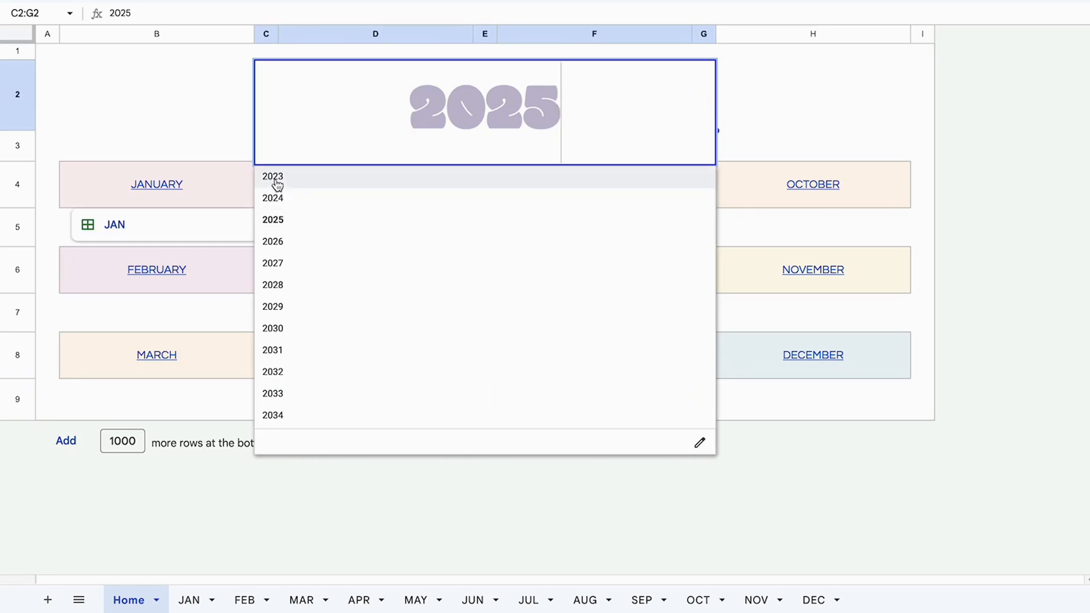
left_click(273, 176)
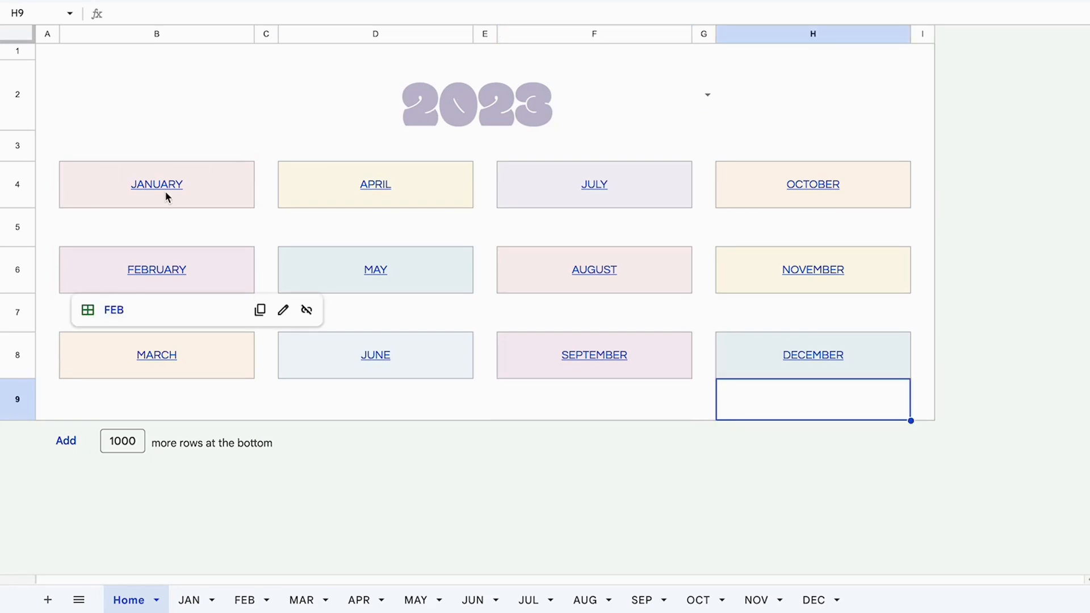
left_click(156, 184)
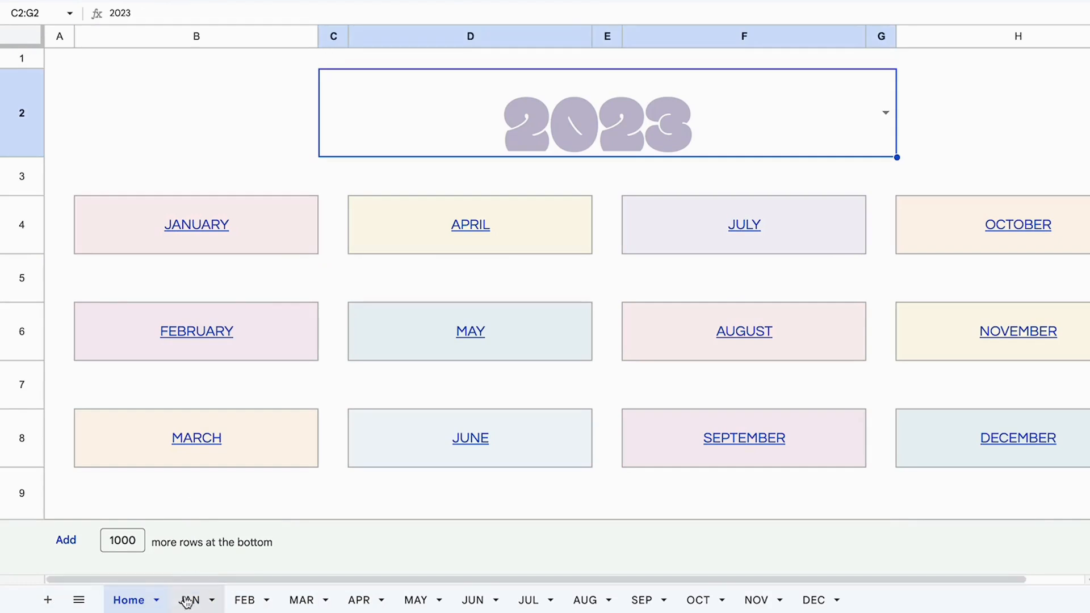
left_click(244, 600)
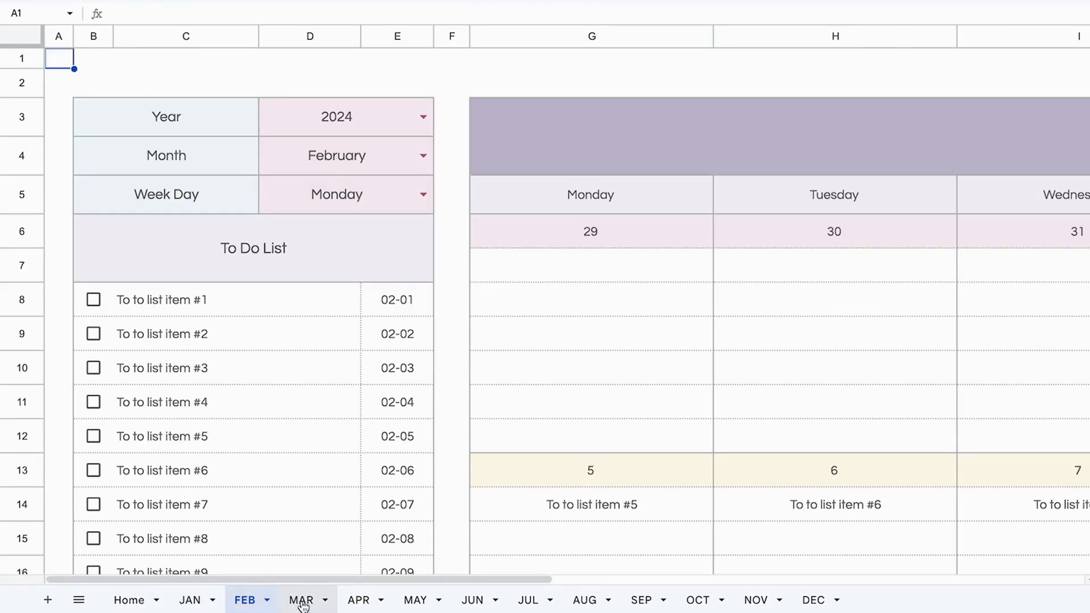
left_click(127, 600)
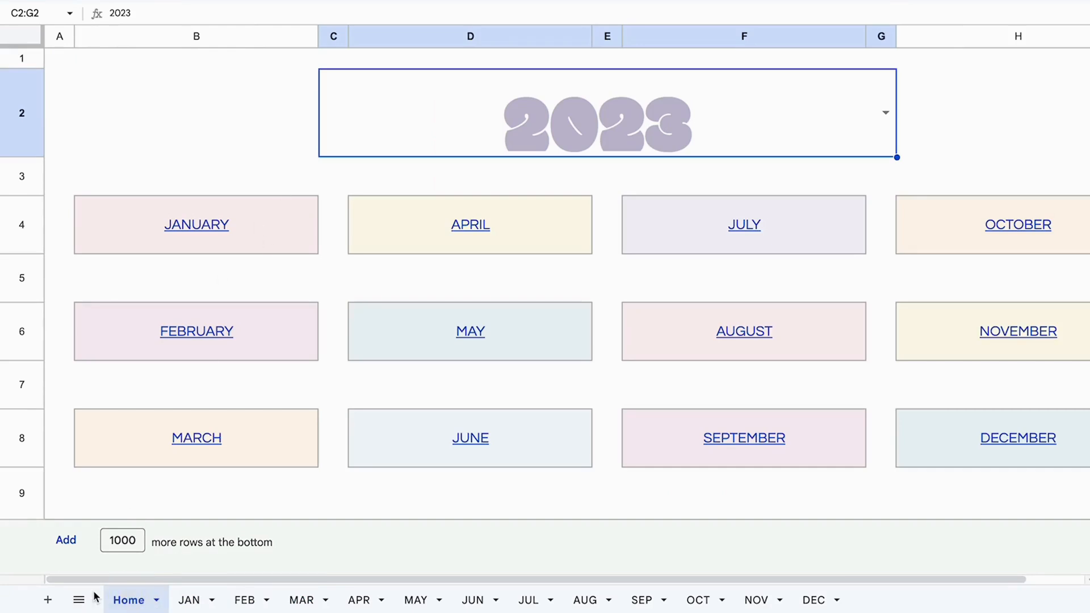
right_click(127, 599)
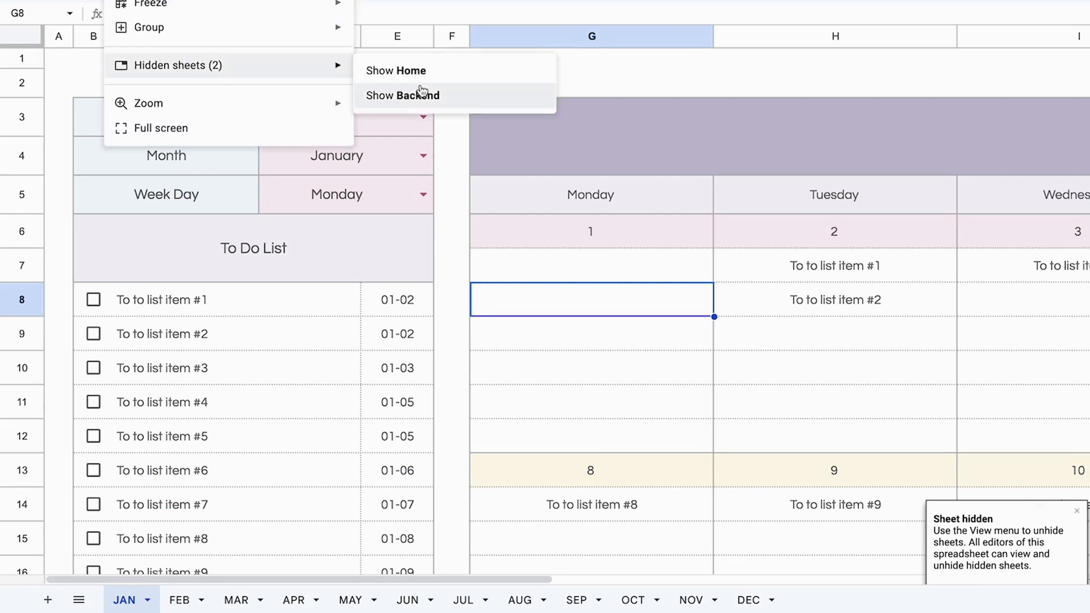
left_click(409, 69)
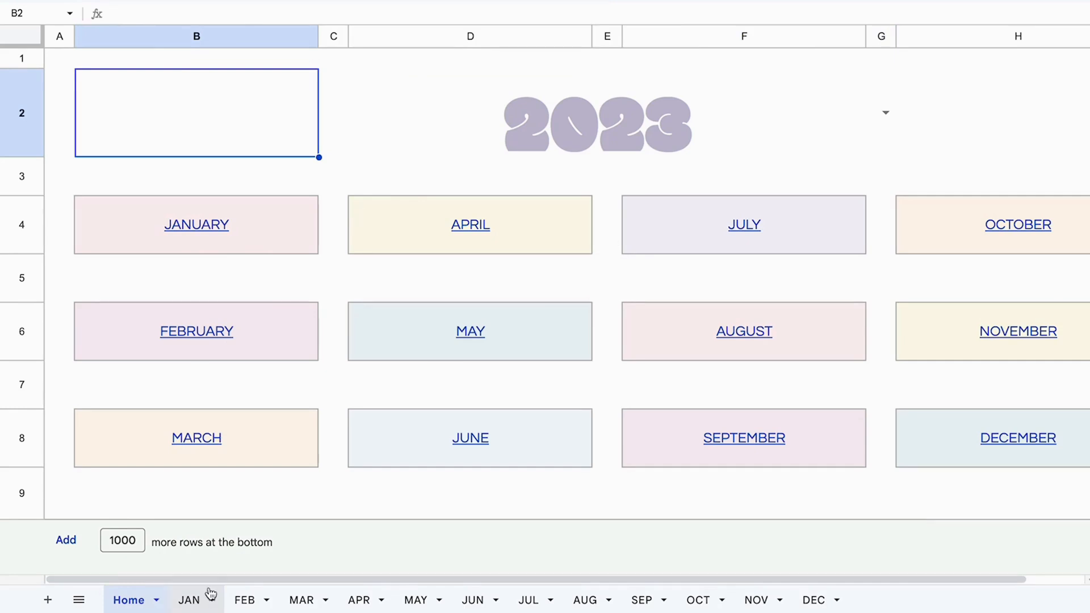
On the April sheet, preview the calendar for 2025, then set the year back to 2024
left_click(470, 224)
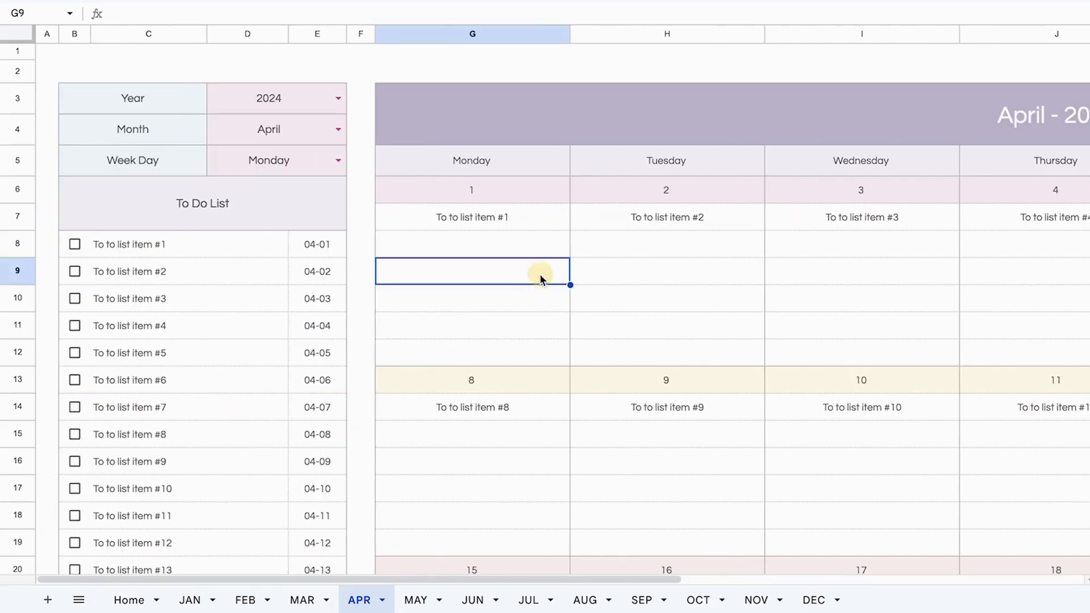
mouse_move(437, 204)
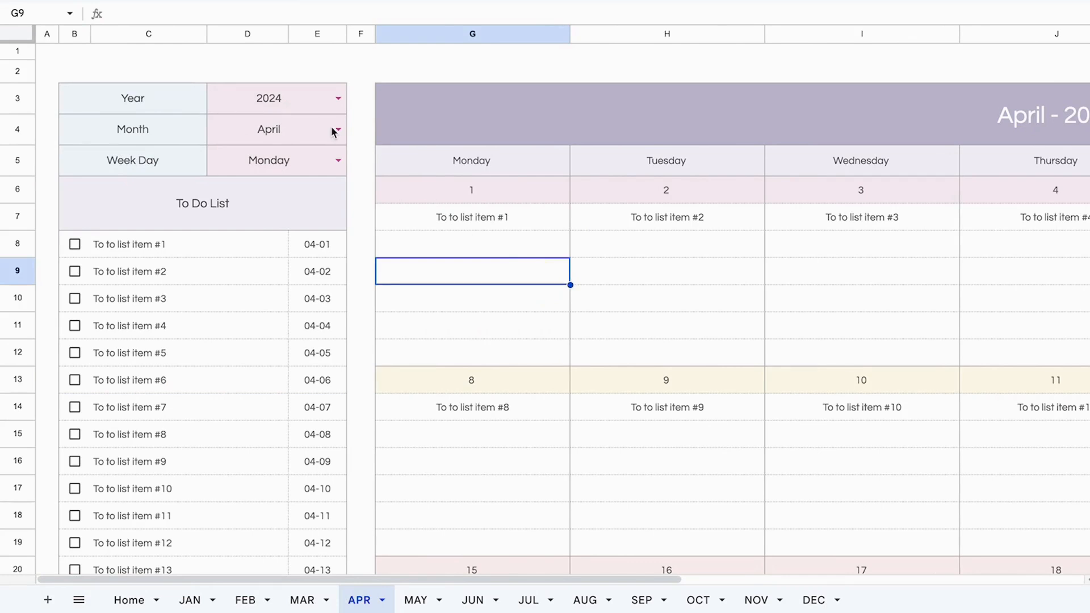
mouse_move(451, 332)
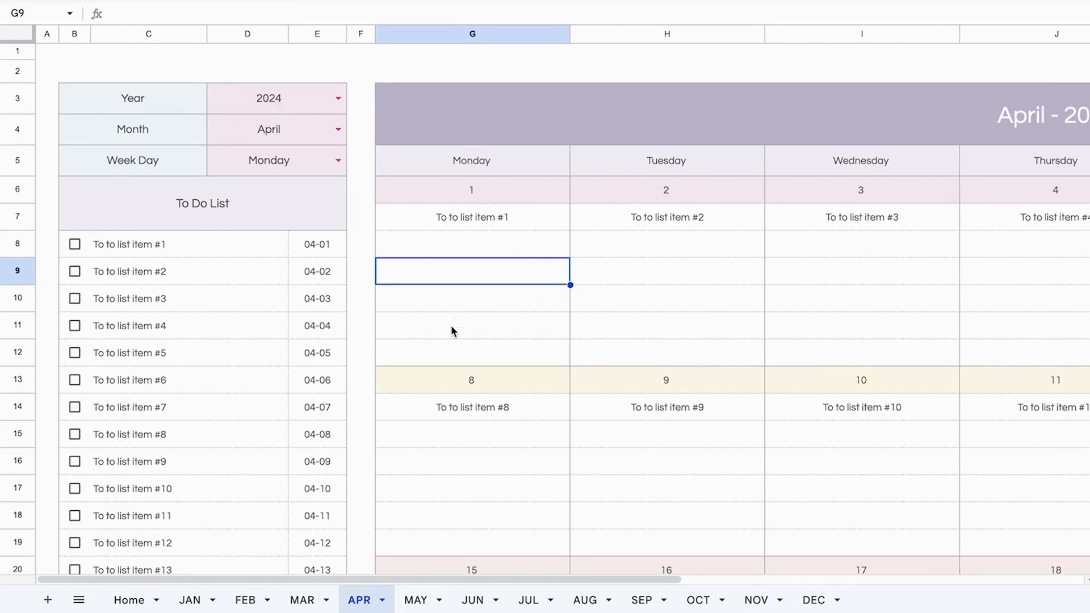
left_click(471, 351)
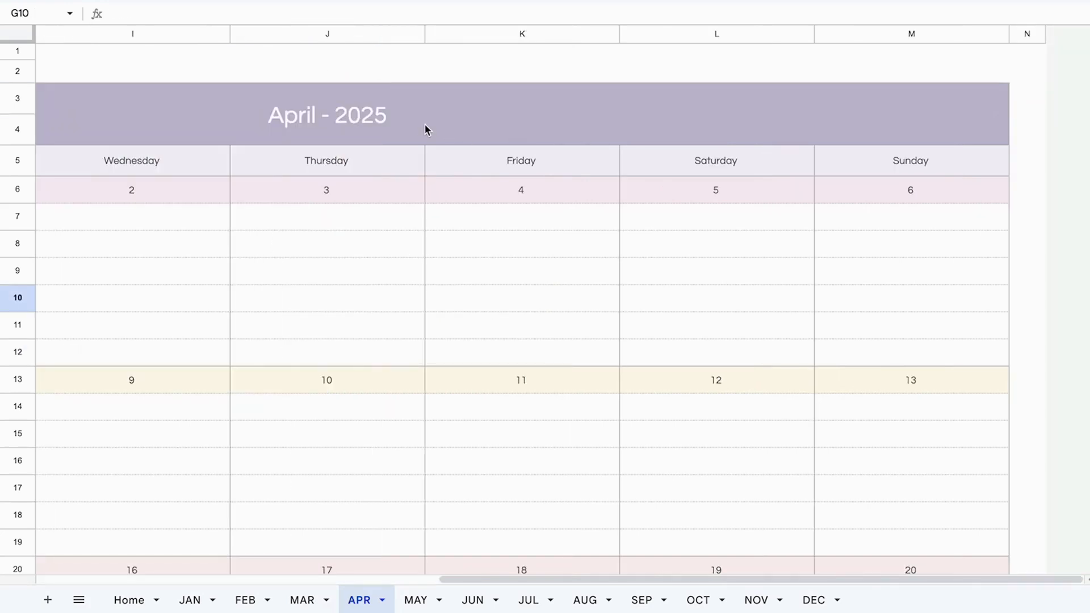
left_click(326, 297)
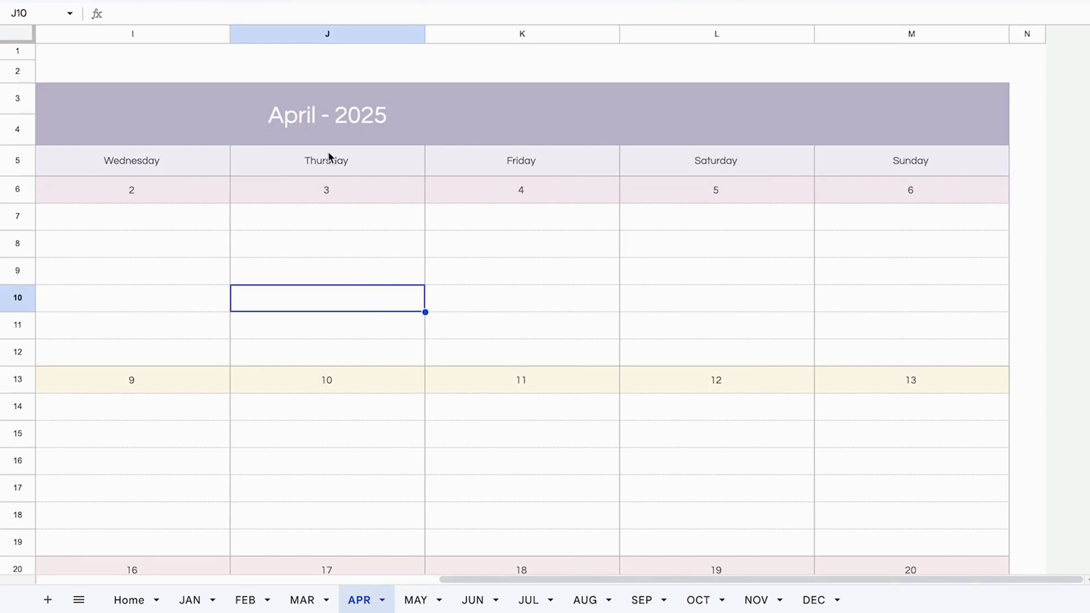
scroll("left", 3)
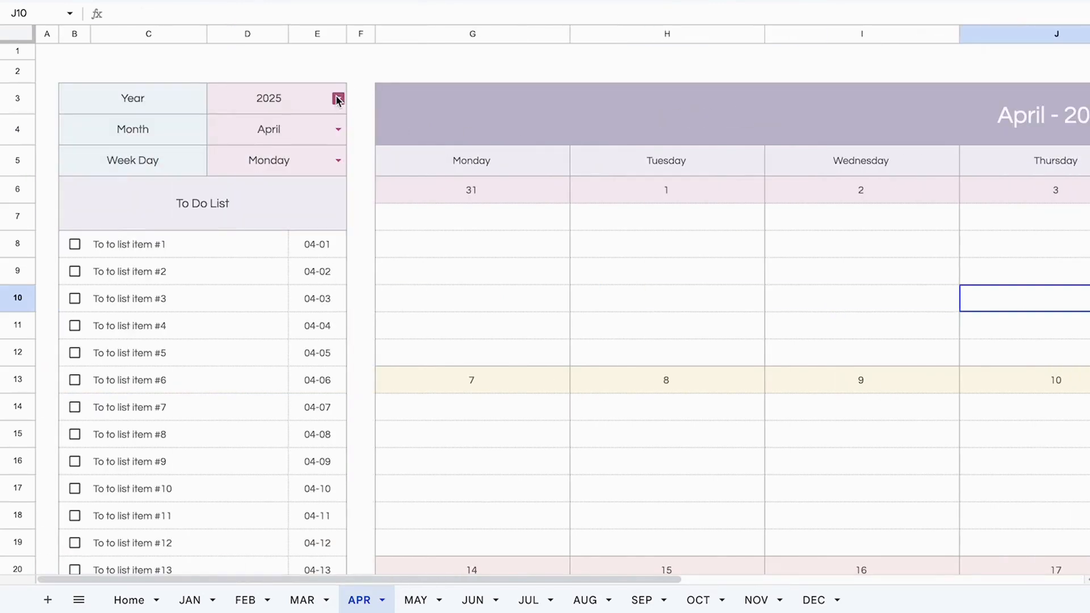
left_click(338, 98)
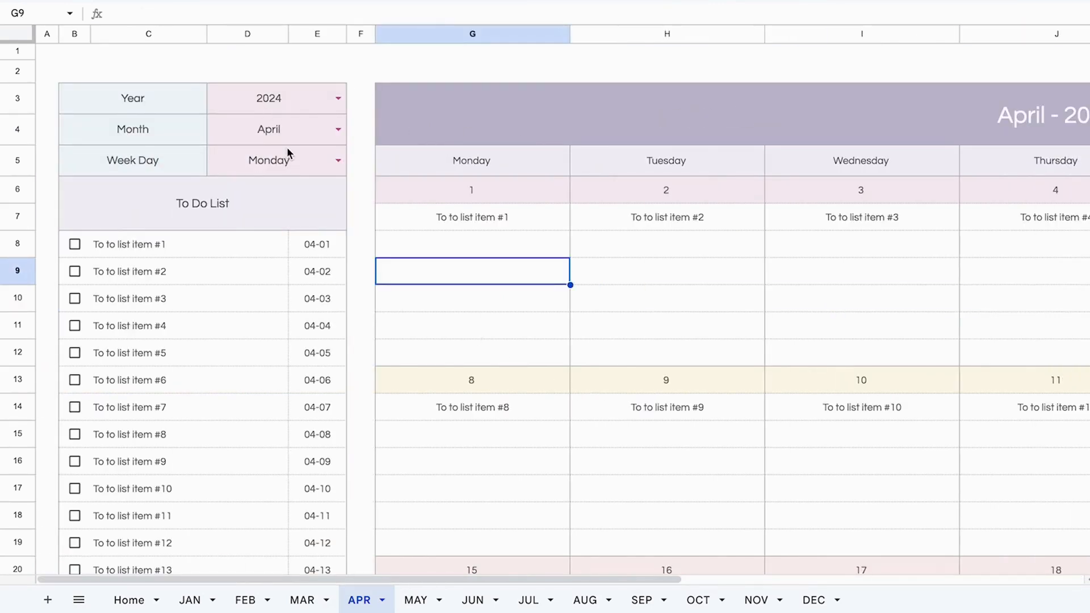
left_click(471, 325)
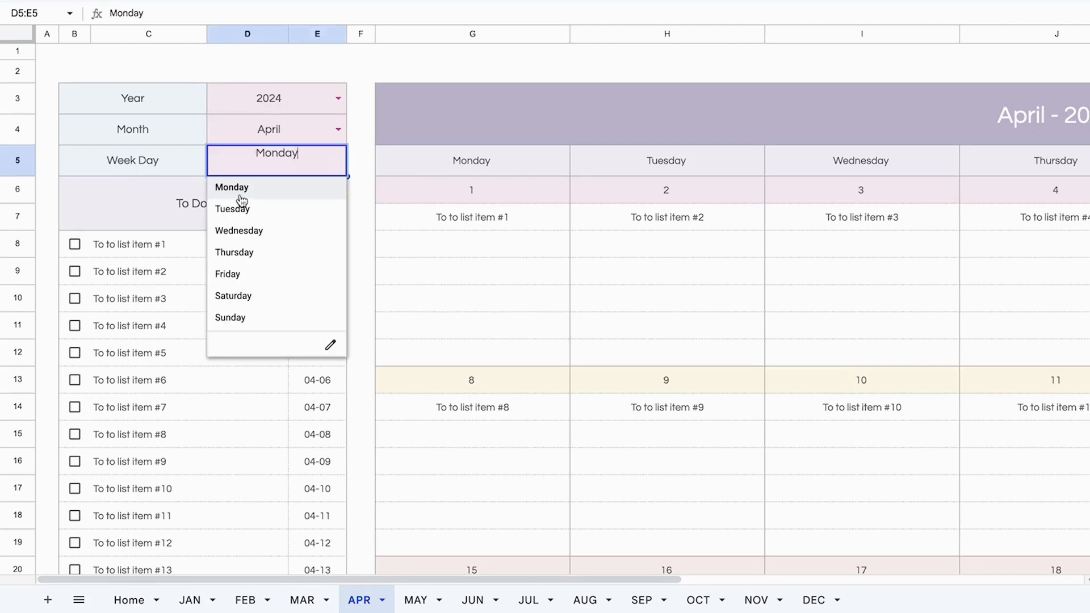
mouse_move(244, 242)
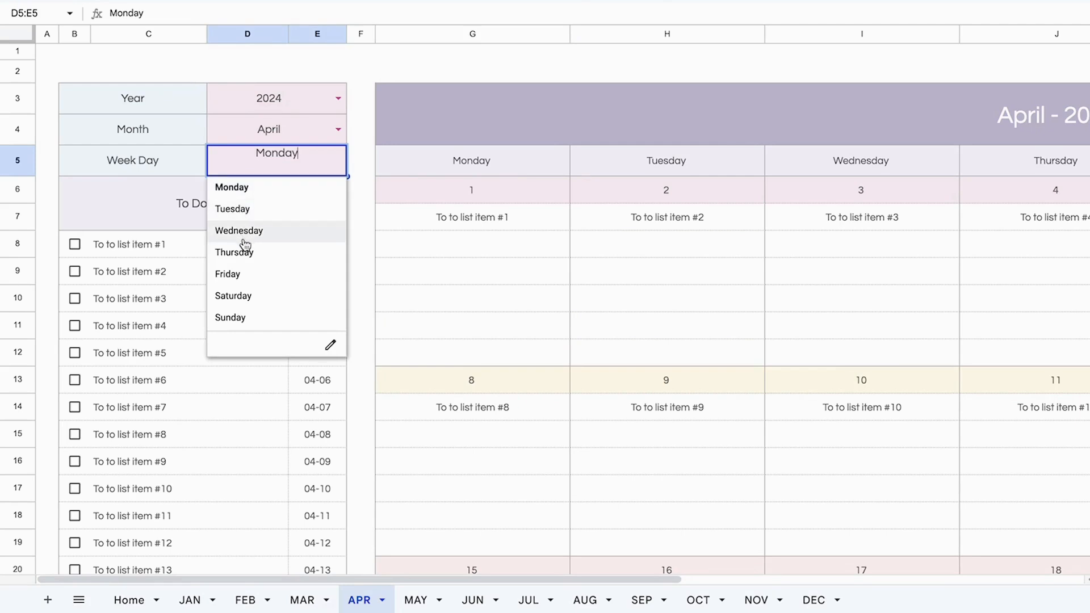
mouse_move(244, 303)
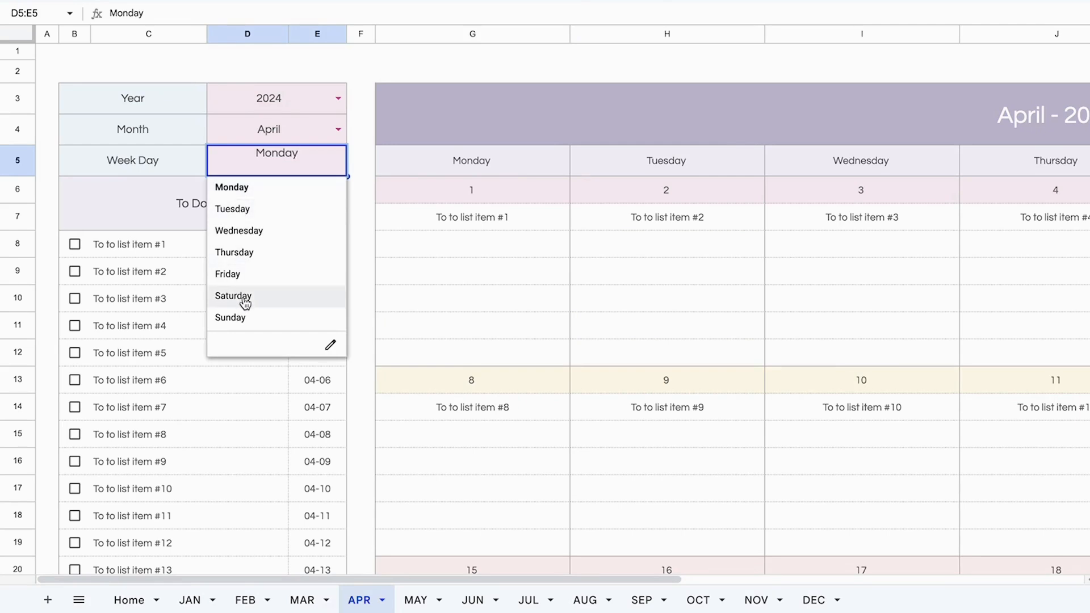
left_click(232, 296)
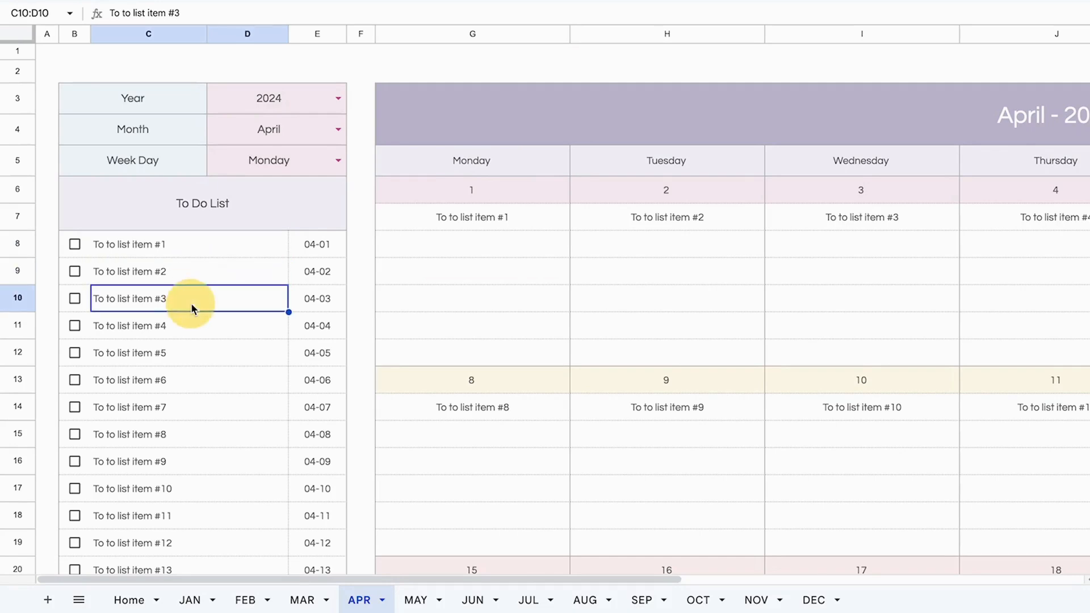
Rename the first April to-do item 'Report due' and date it April 15
scroll("down", 3)
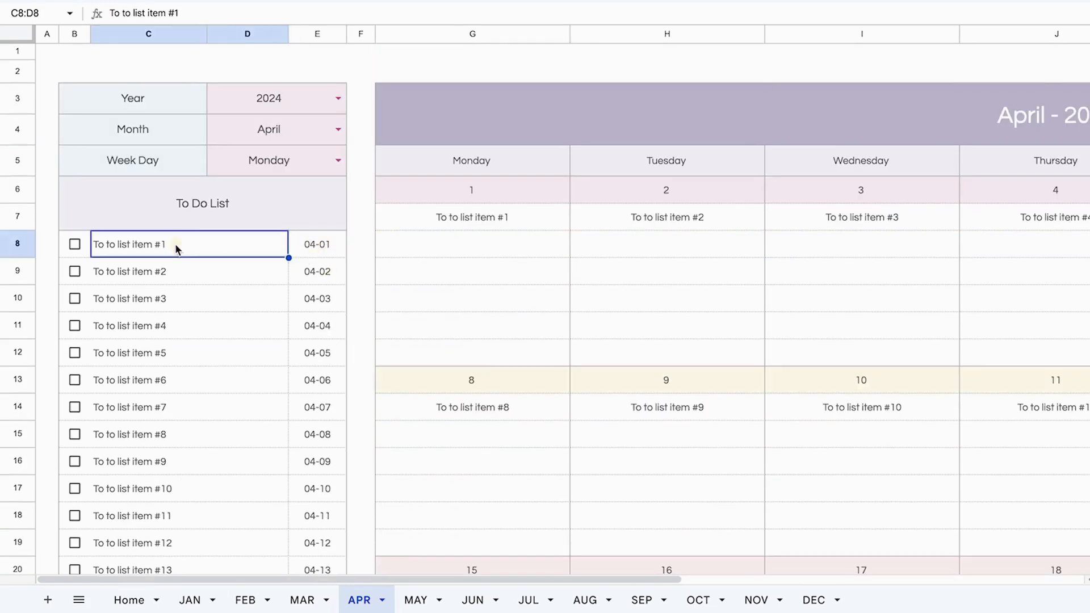
double_click(133, 244)
type("Report due")
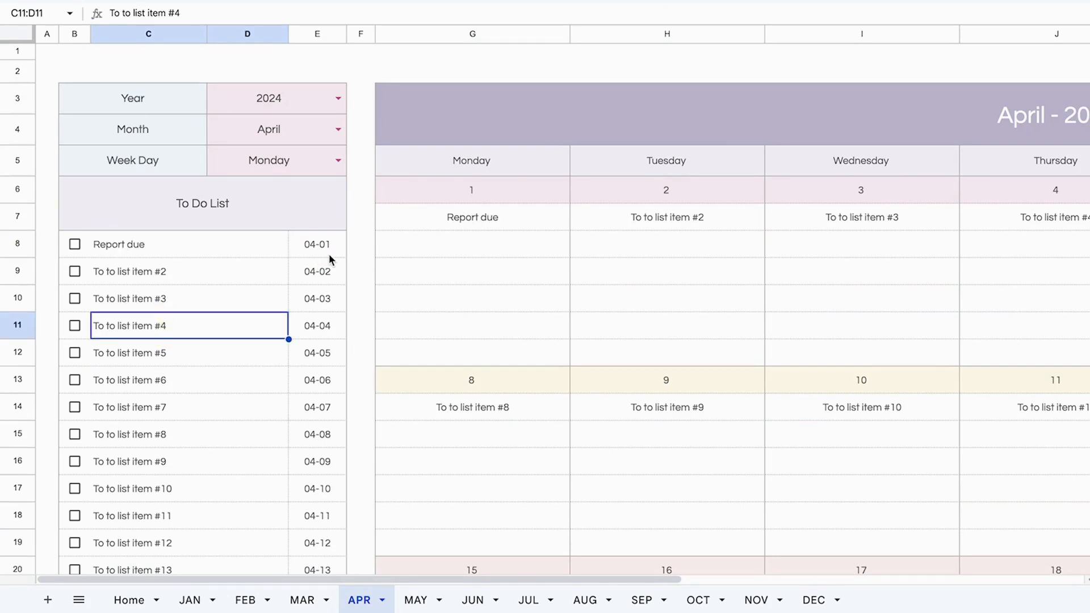
left_click(317, 244)
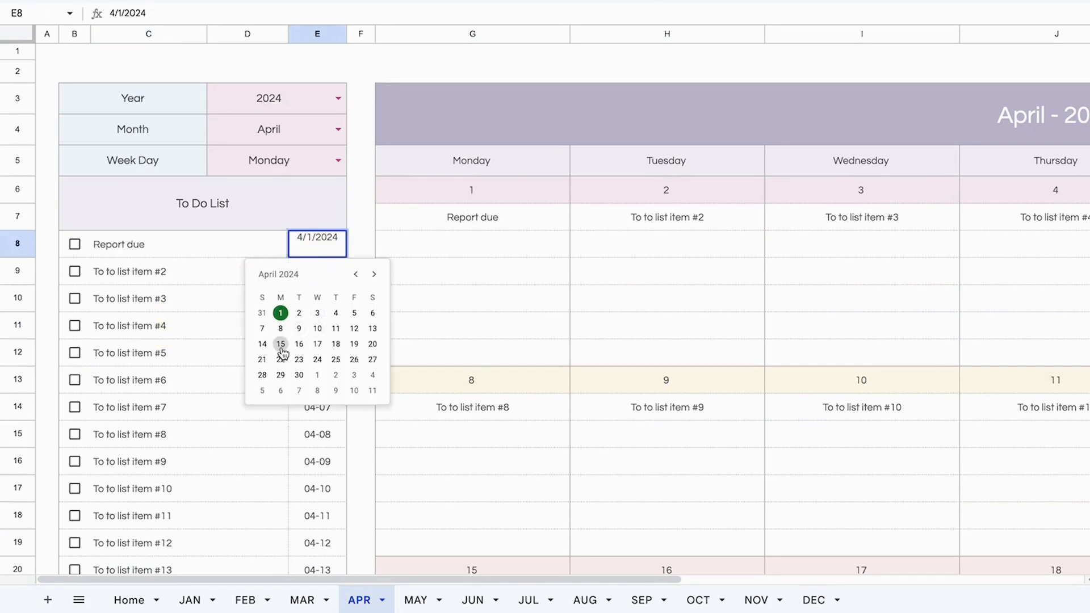
left_click(280, 343)
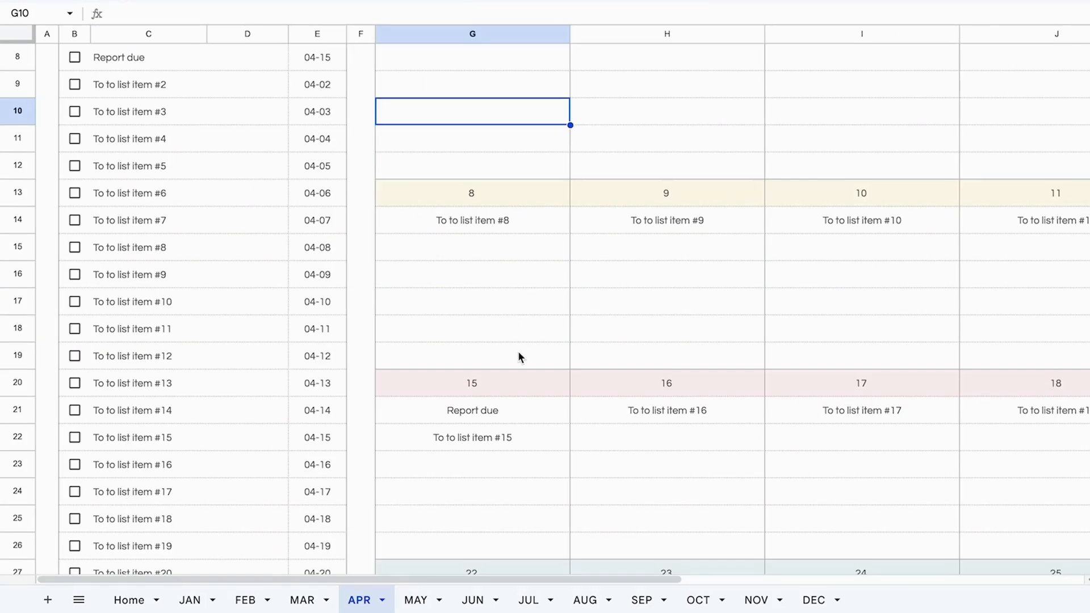
Inspect the April 15 calendar cells whose FILTER formula shows Report due
left_click(471, 409)
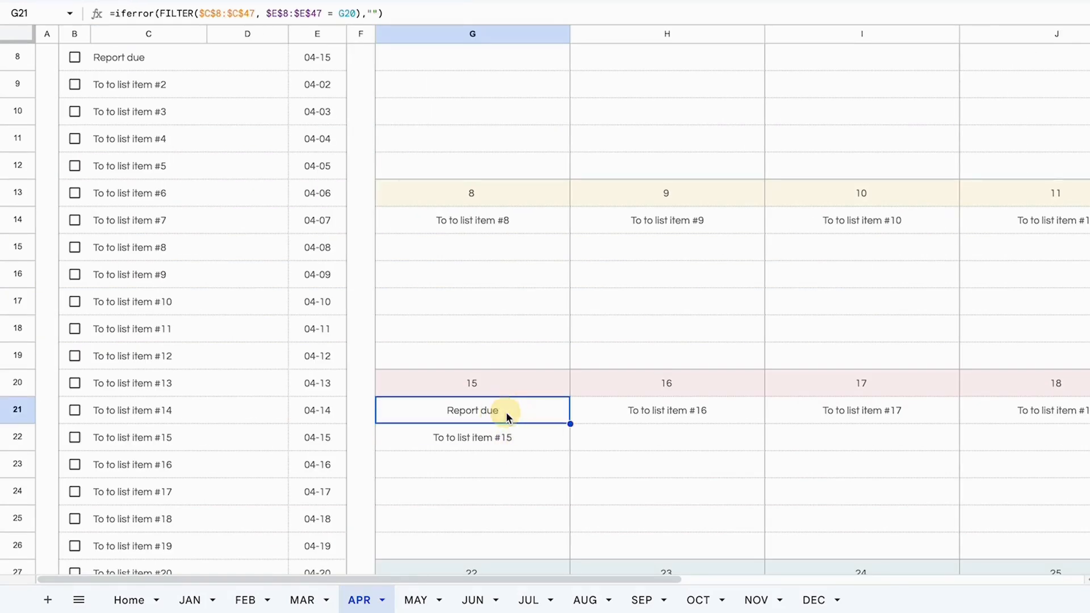
left_click(471, 491)
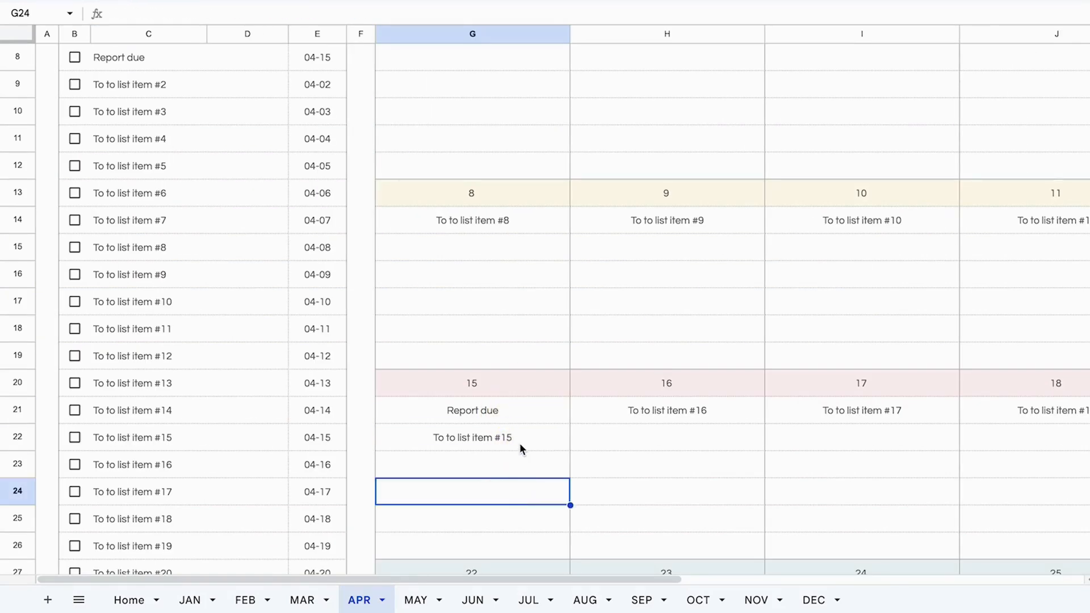
left_click(471, 437)
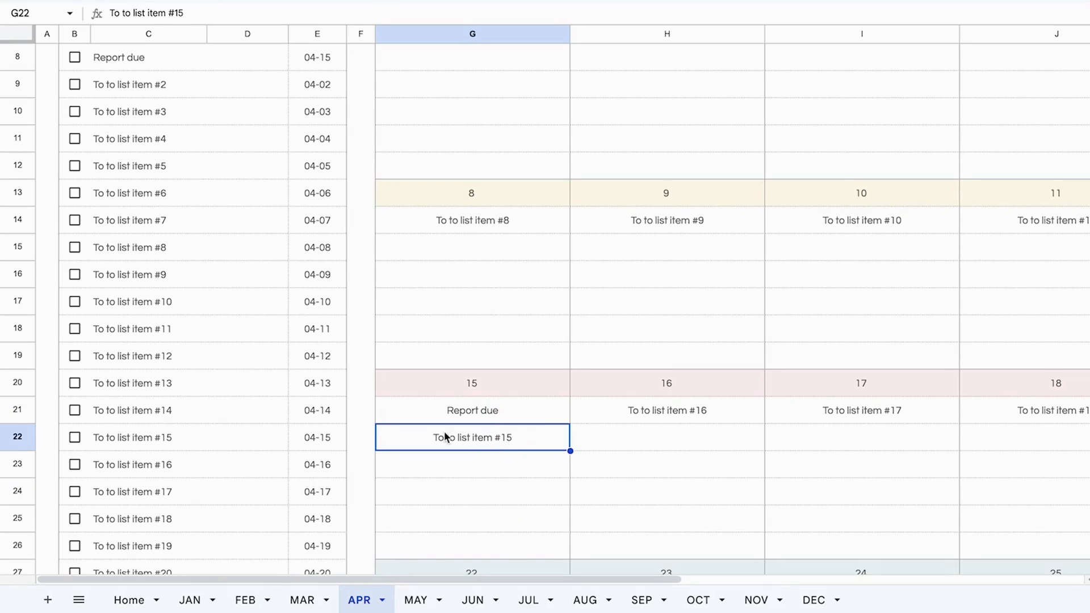
mouse_move(333, 445)
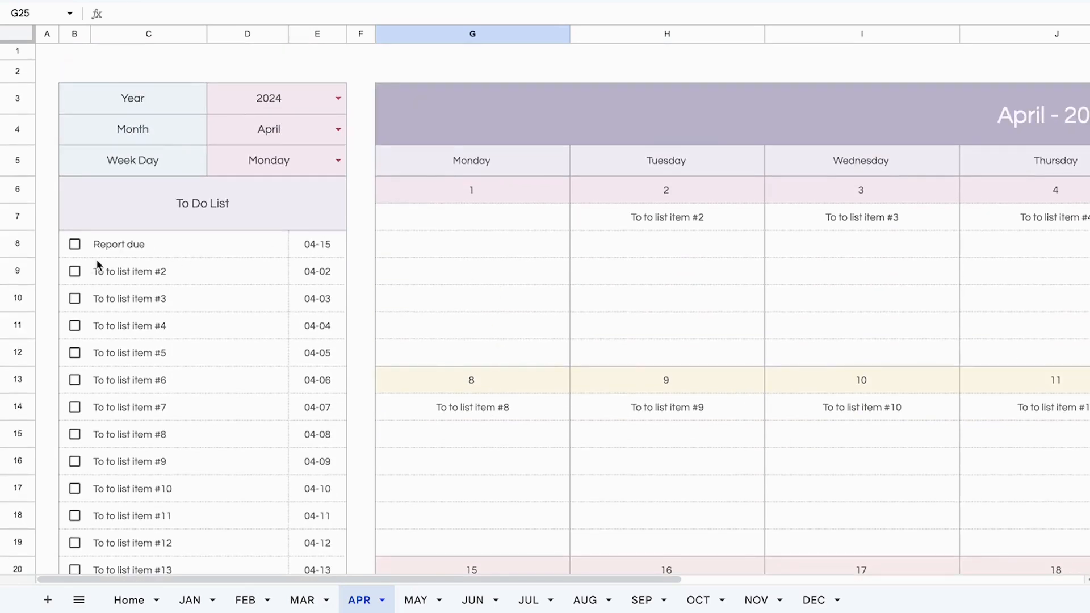
Tick Report due's checkbox so it appears struck through in the list and on the 15th
left_click(74, 244)
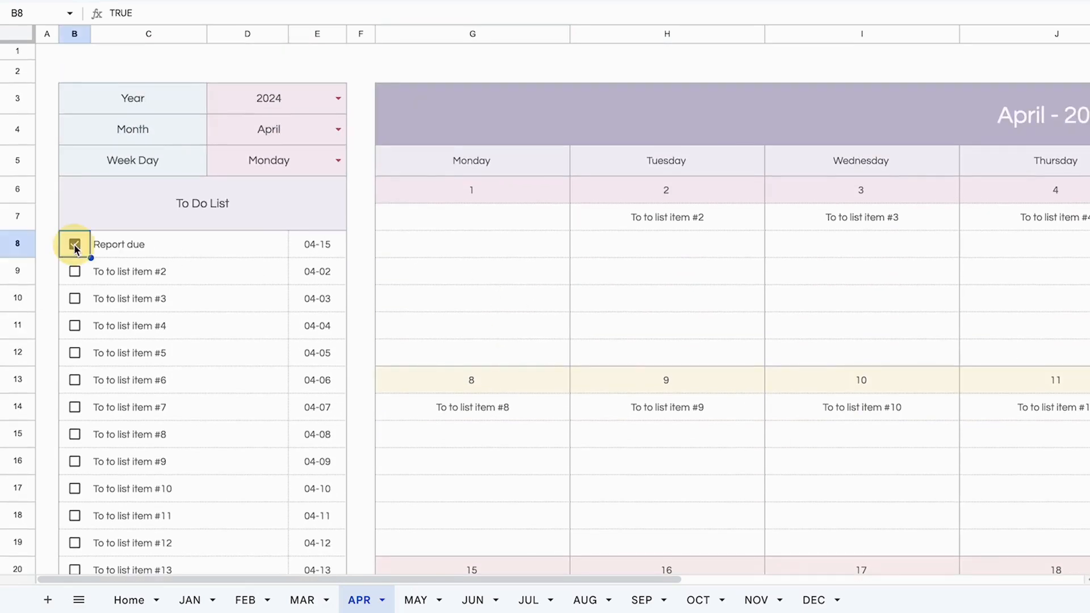
scroll("down", 3)
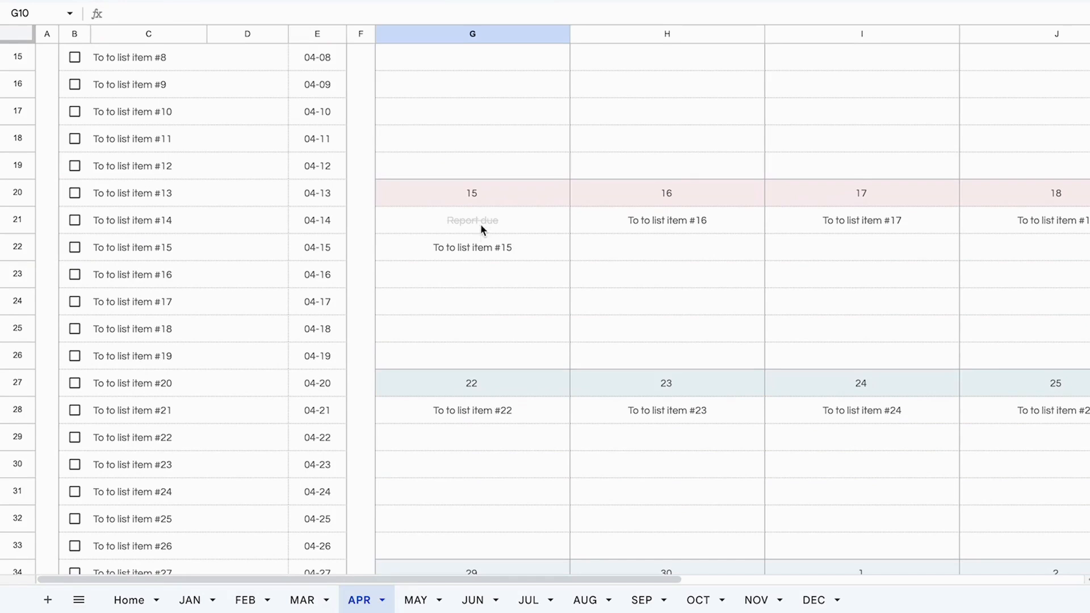
scroll("up", 3)
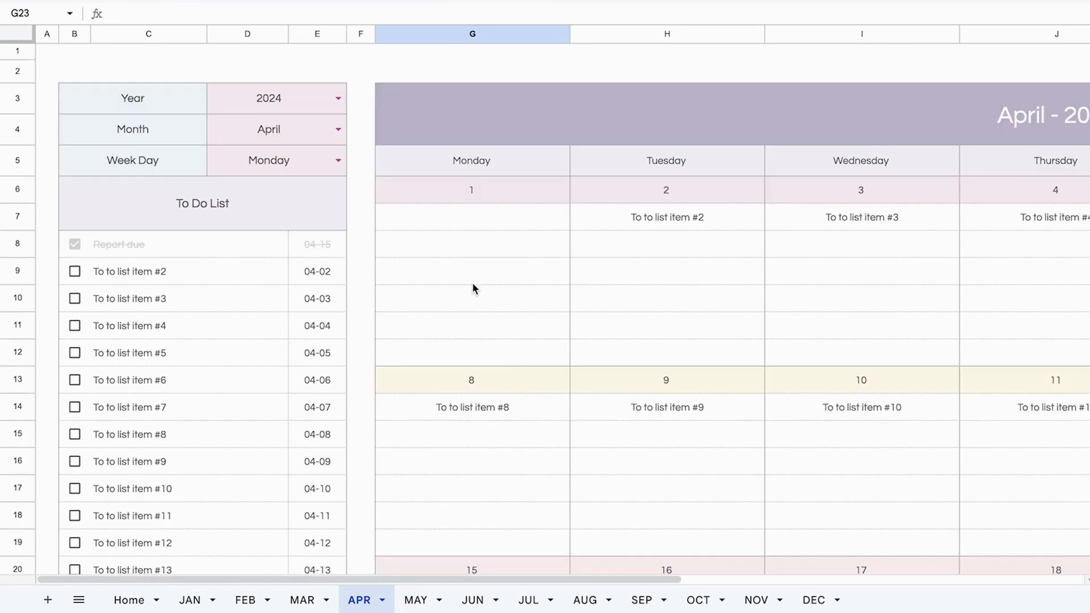
mouse_move(624, 173)
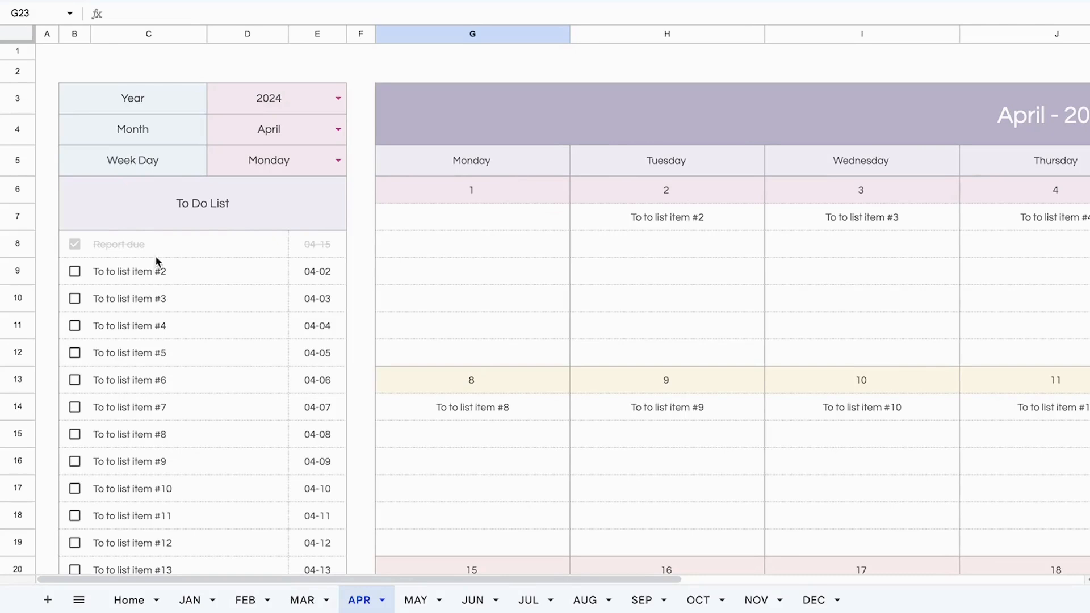
mouse_move(302, 524)
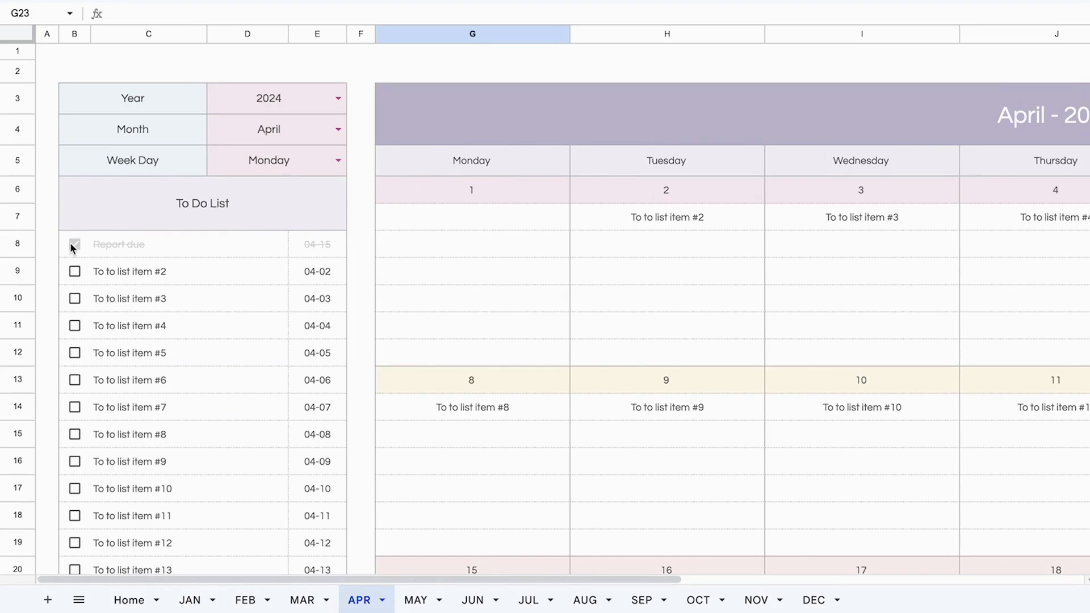
scroll("right", 3)
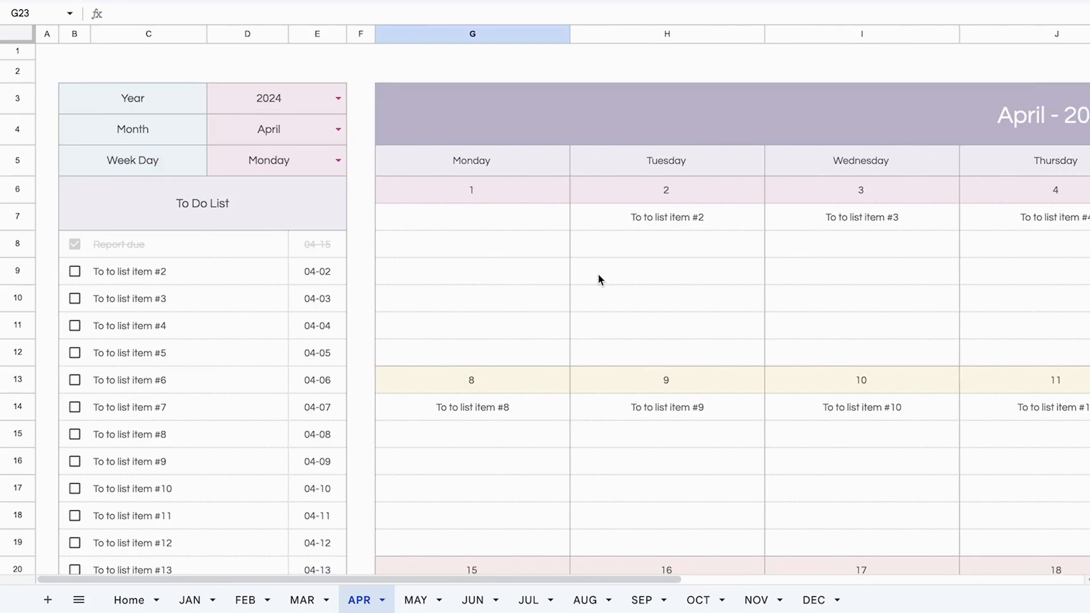
Browse the June calendar and its to-do list, then return to the Home sheet
left_click(471, 270)
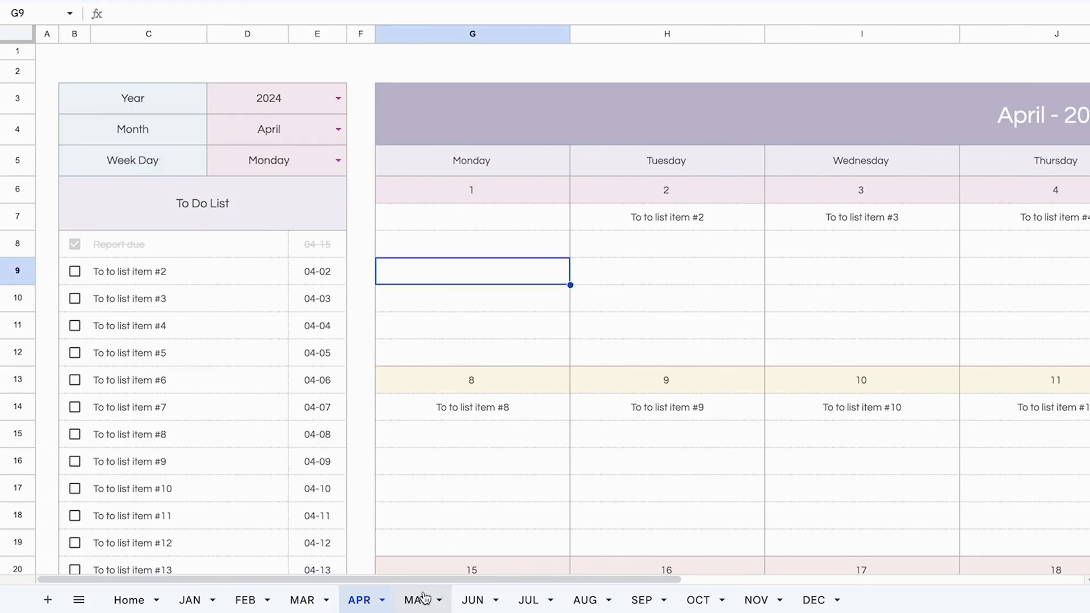
left_click(472, 600)
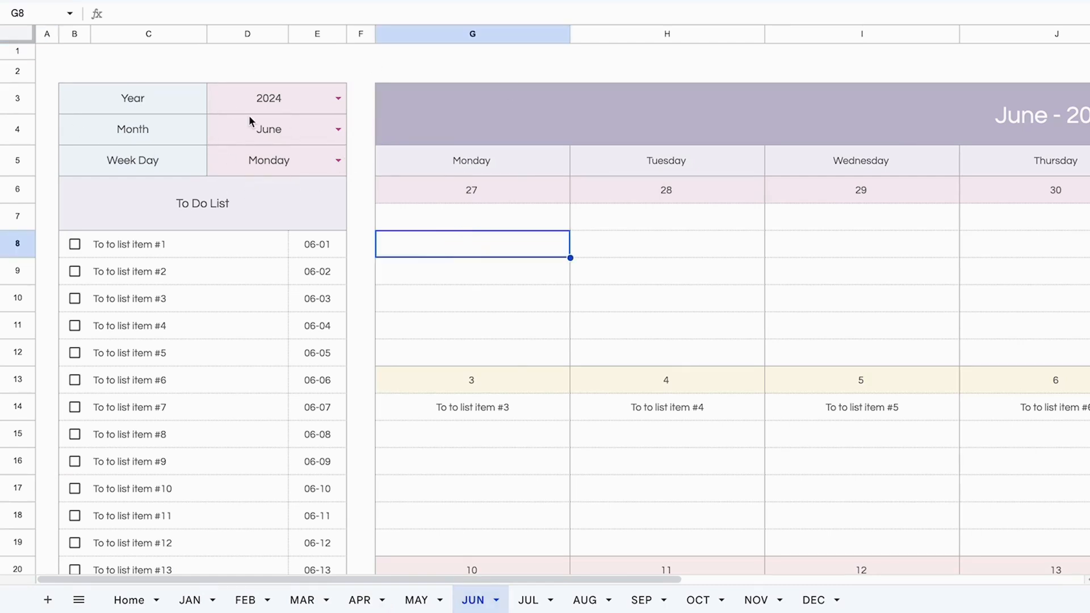
mouse_move(220, 269)
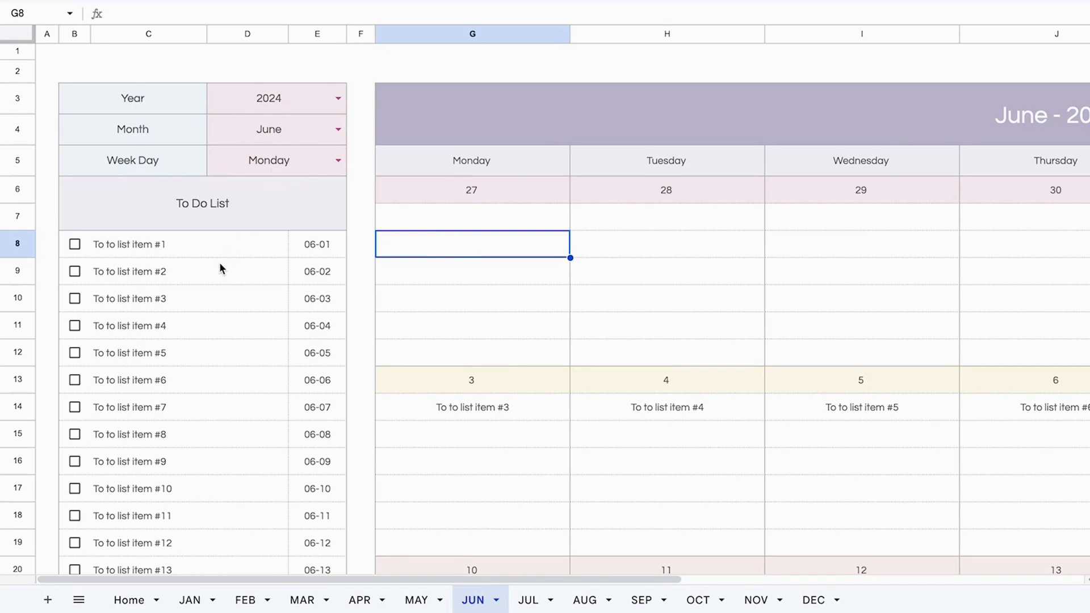
scroll("down", 3)
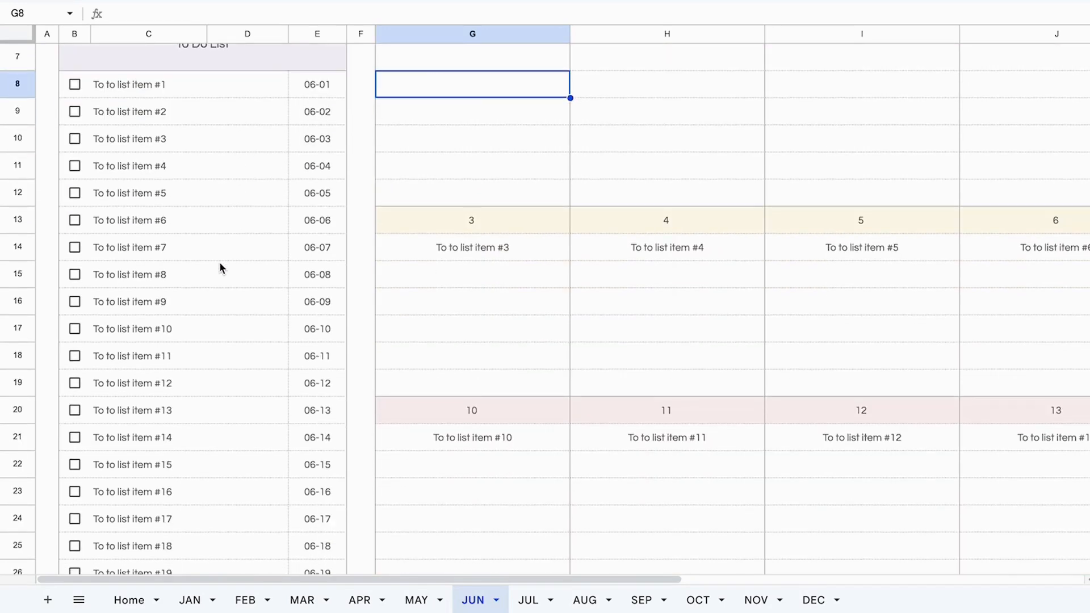
mouse_move(167, 380)
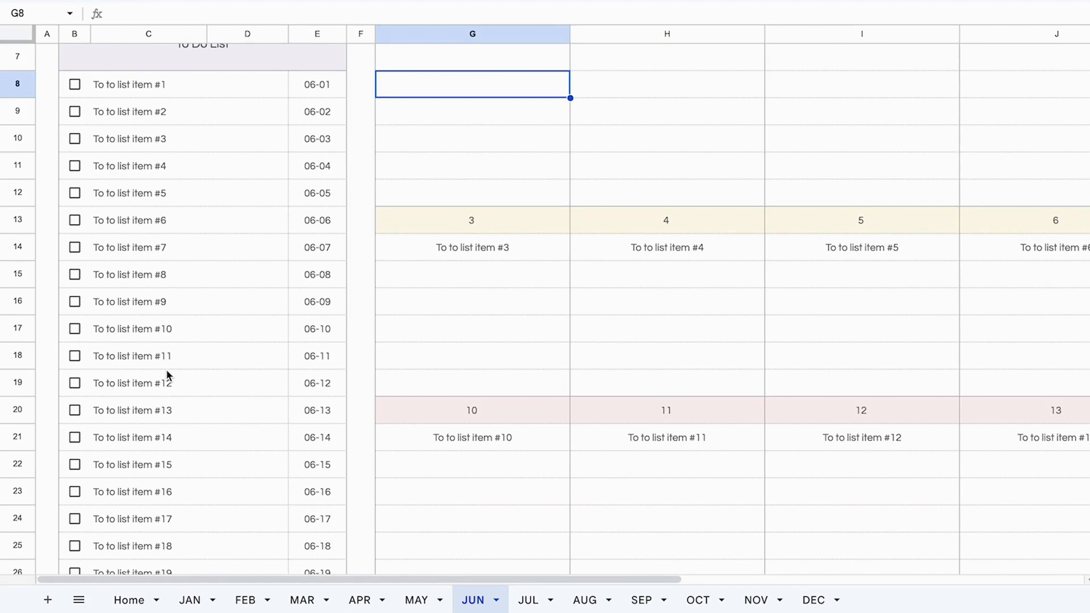
left_click(128, 599)
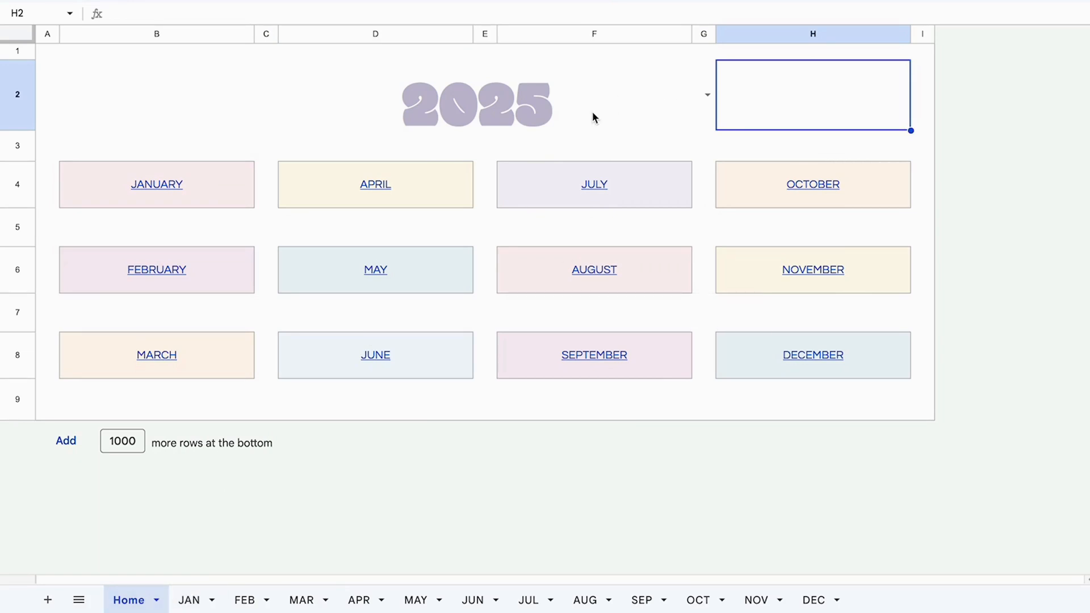
Pick 2025 in the January sheet's D3 Year dropdown, then switch to the Instructions tab
left_click(189, 600)
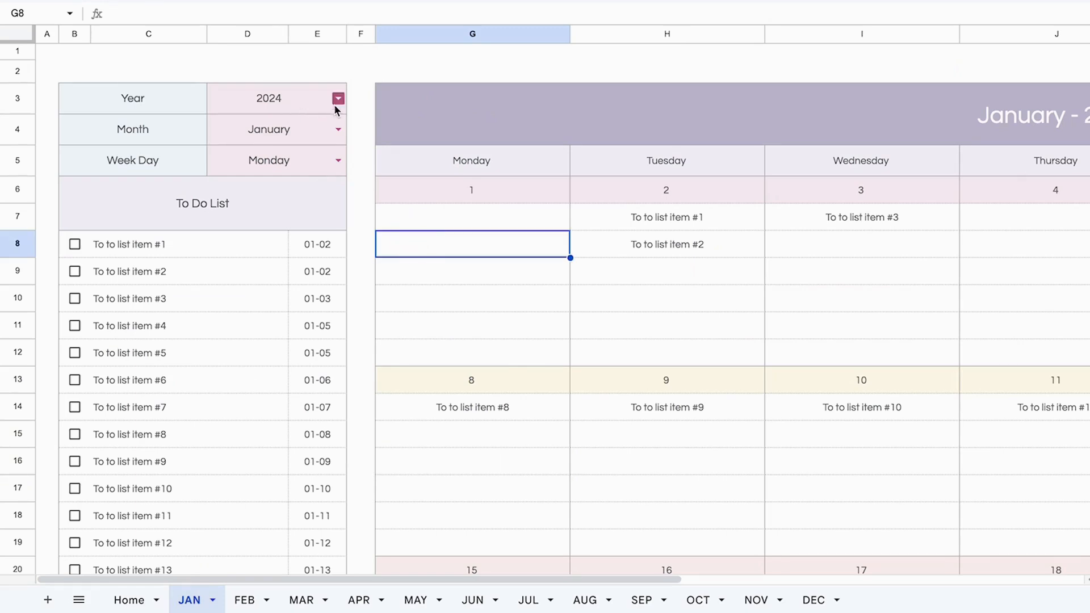
left_click(338, 98)
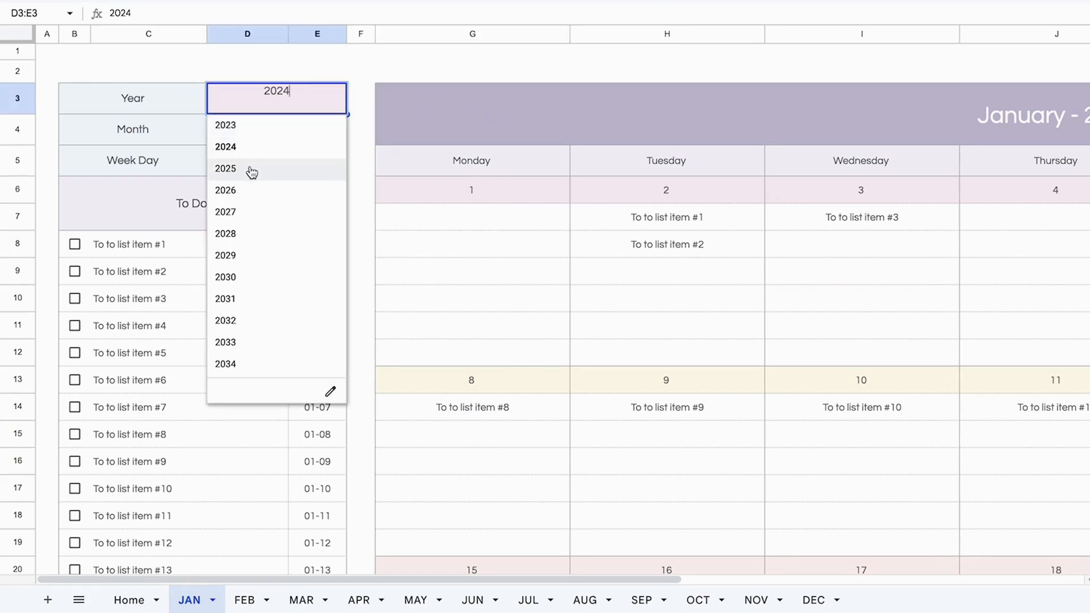
left_click(226, 168)
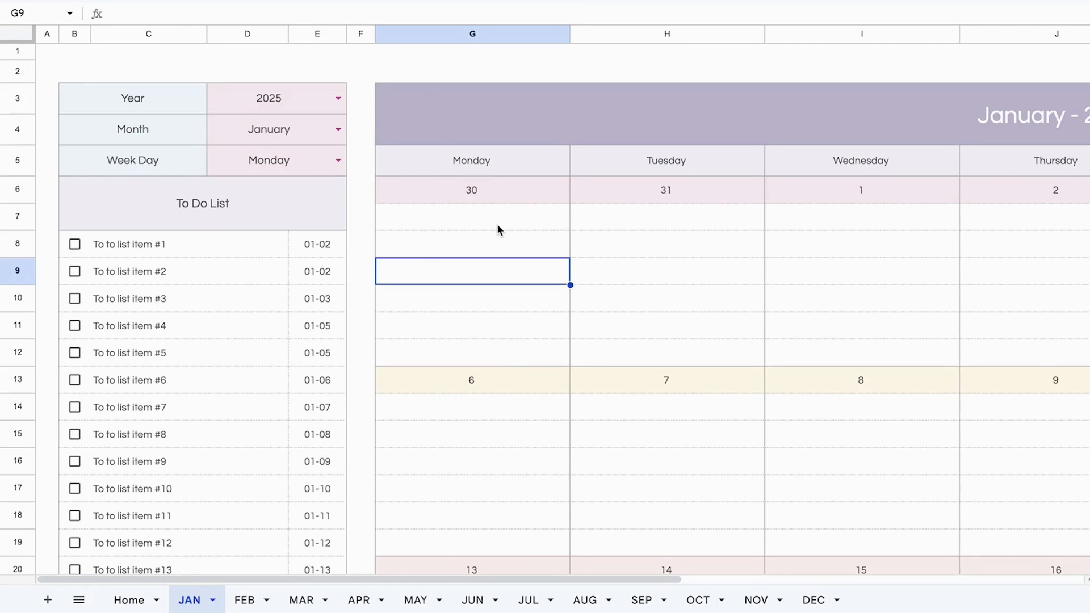
left_click(471, 324)
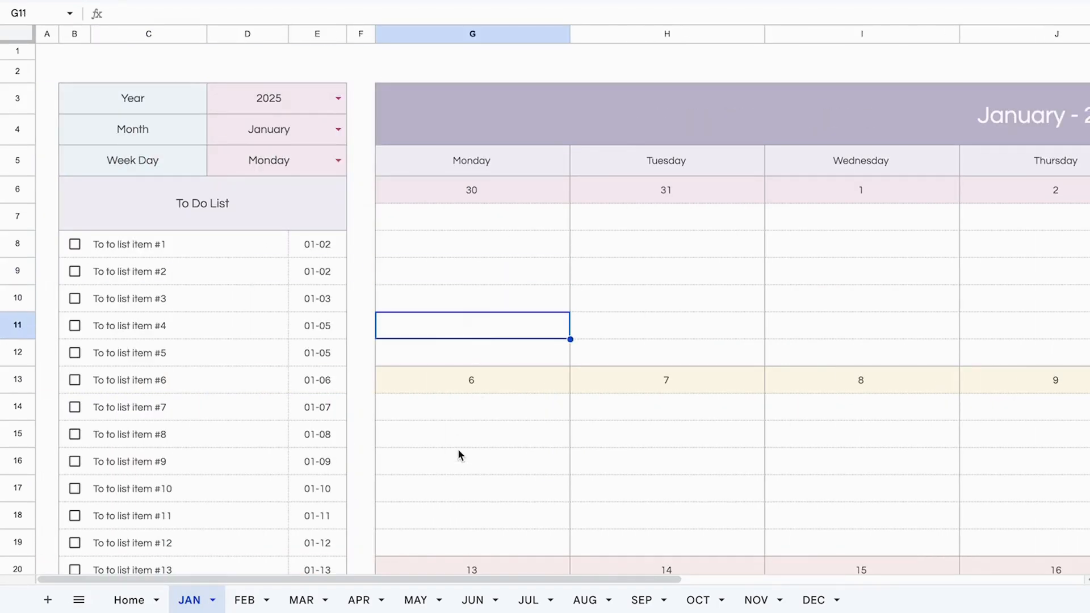
left_click(471, 461)
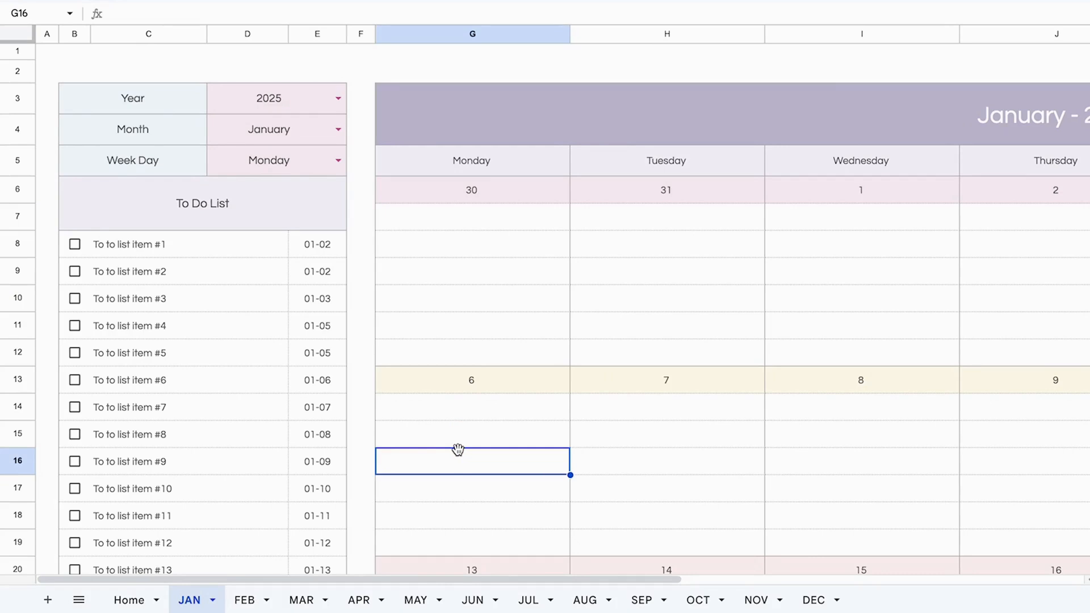
left_click(160, 600)
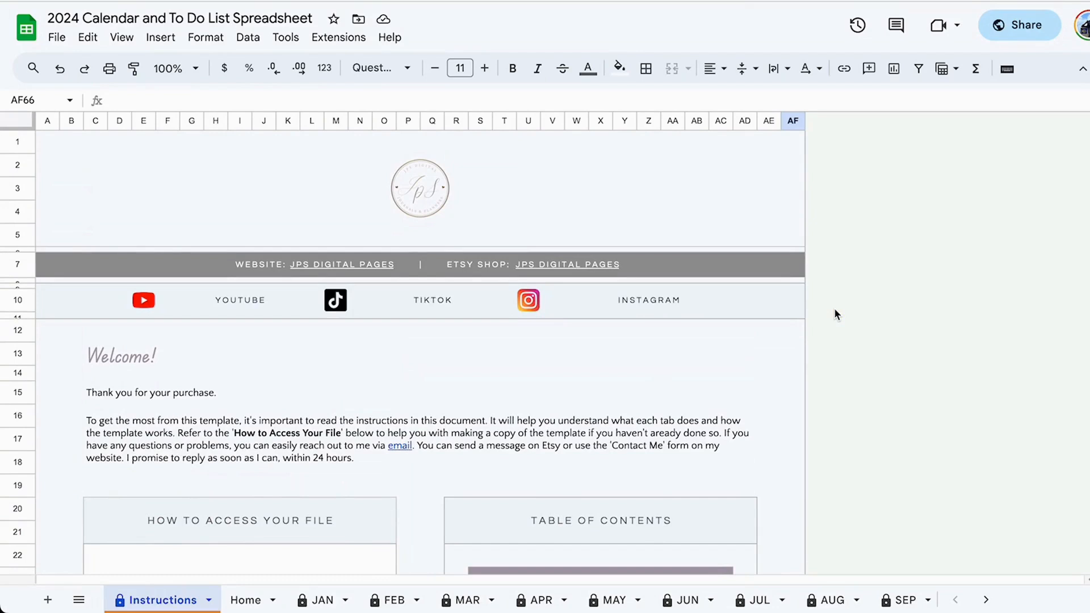
Scroll down the Instructions sheet past the icons list, Step by Step Guide and FAQ
scroll("down", 3)
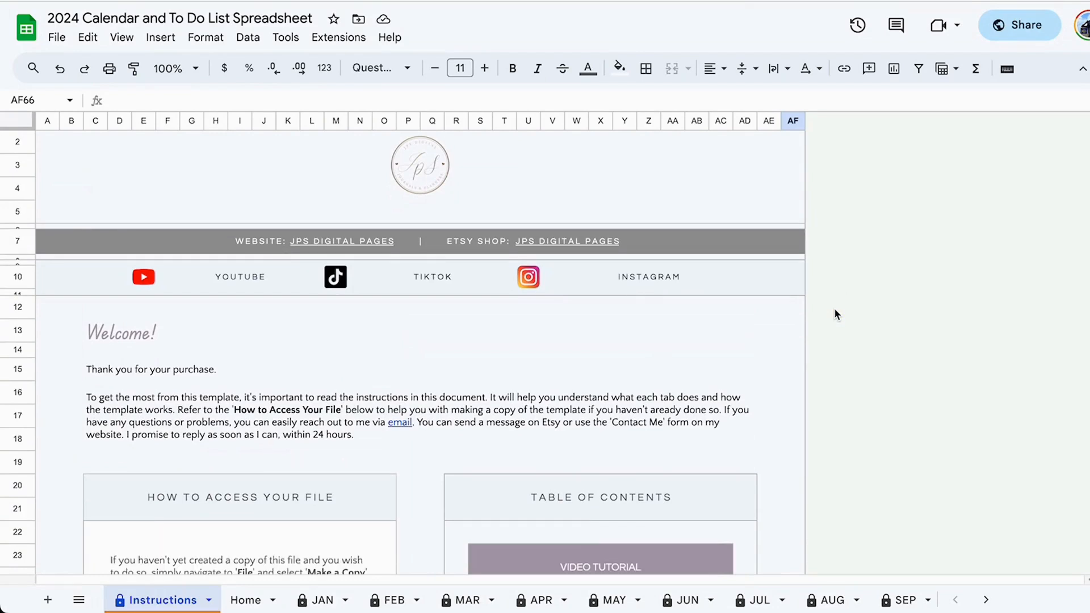
scroll("down", 3)
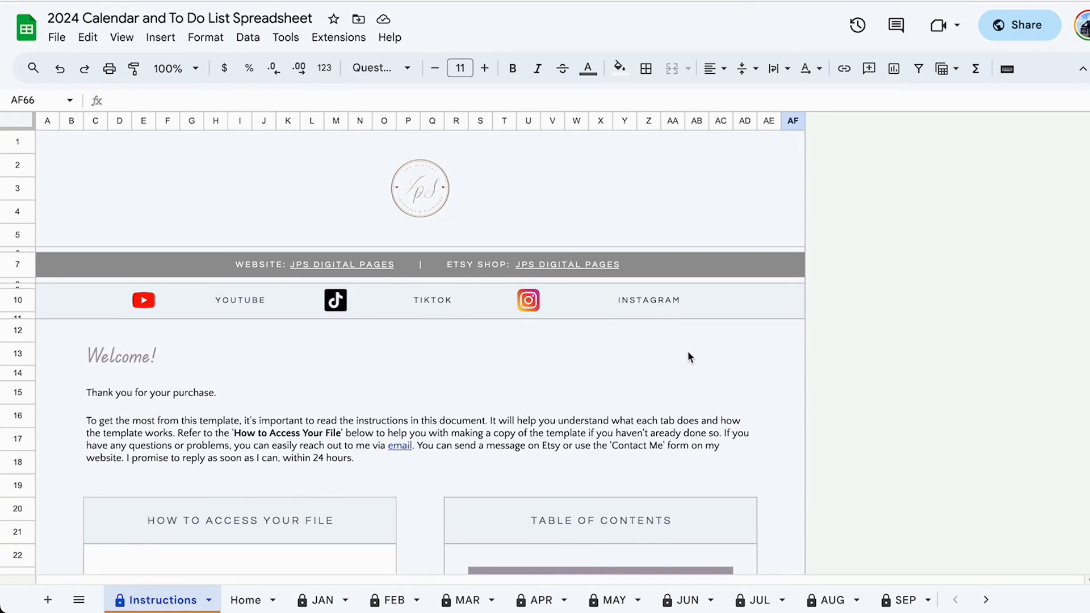
mouse_move(808, 310)
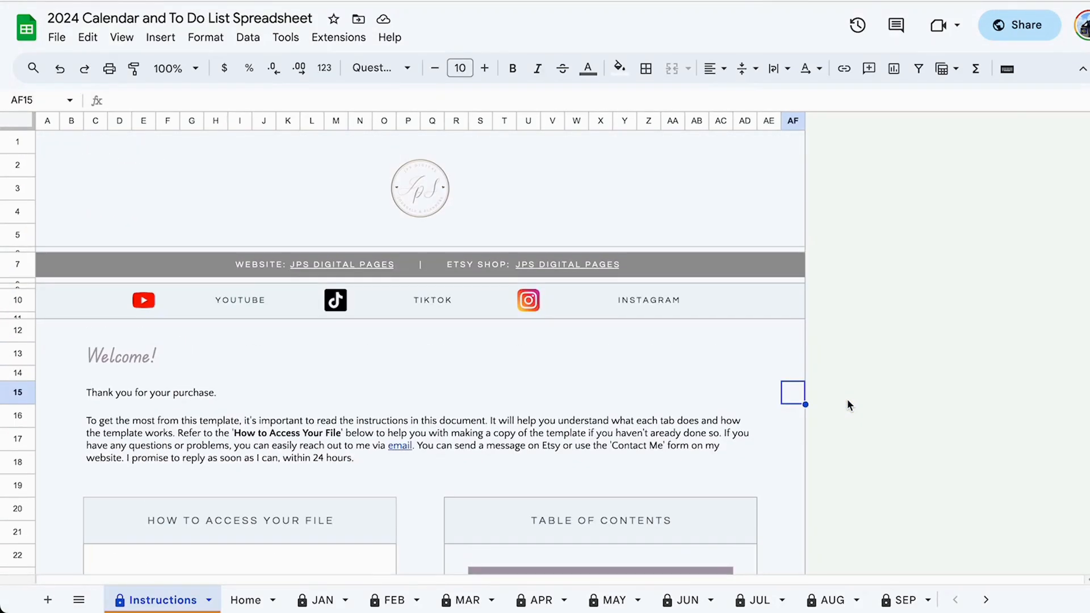
scroll("down", 3)
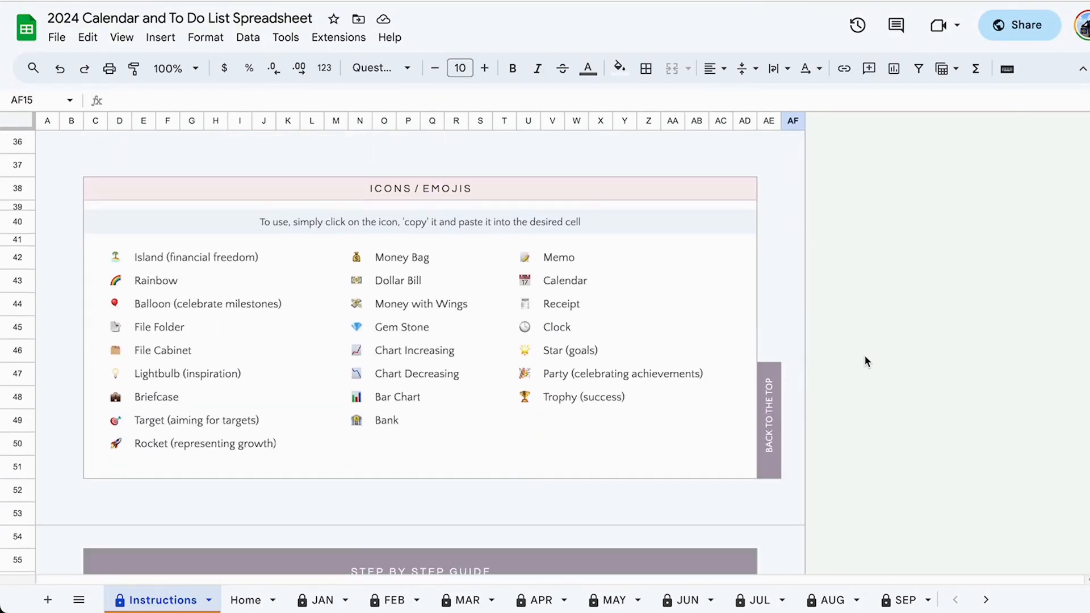
scroll("down", 3)
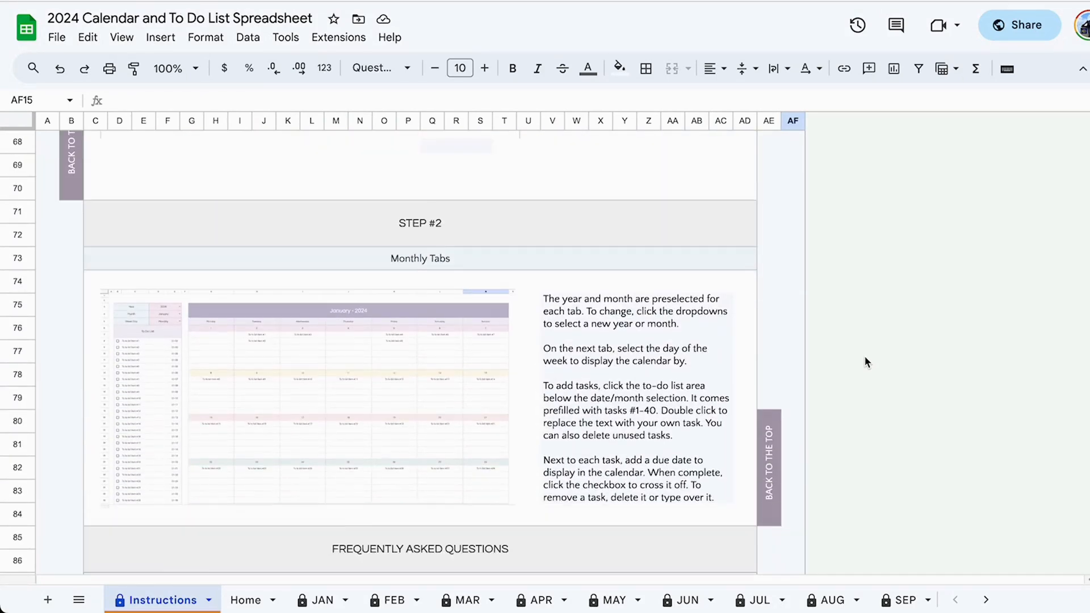
scroll("down", 3)
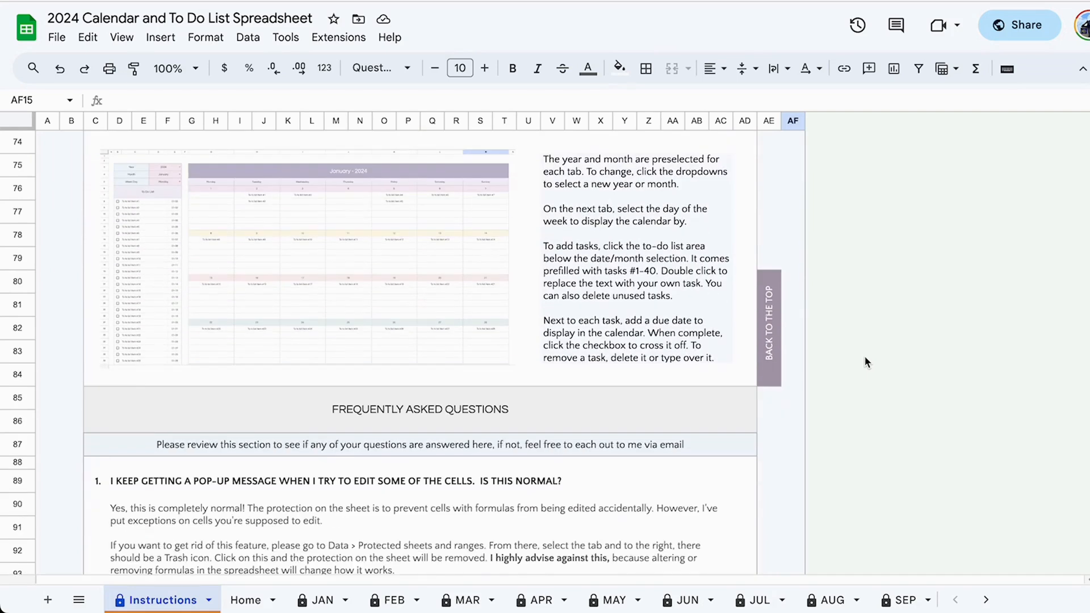
scroll("down", 3)
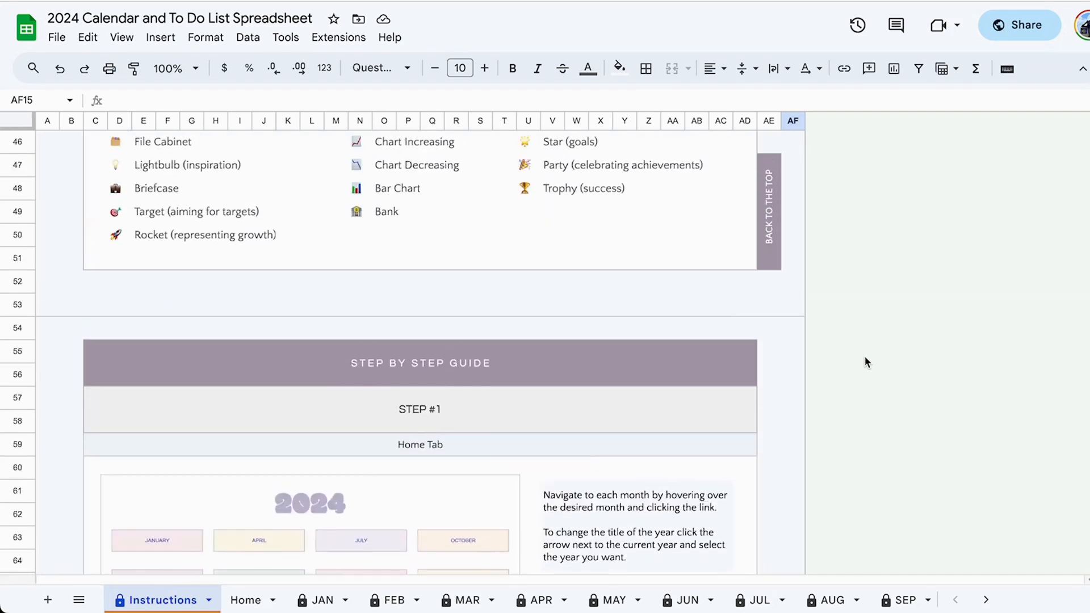
scroll("down", 3)
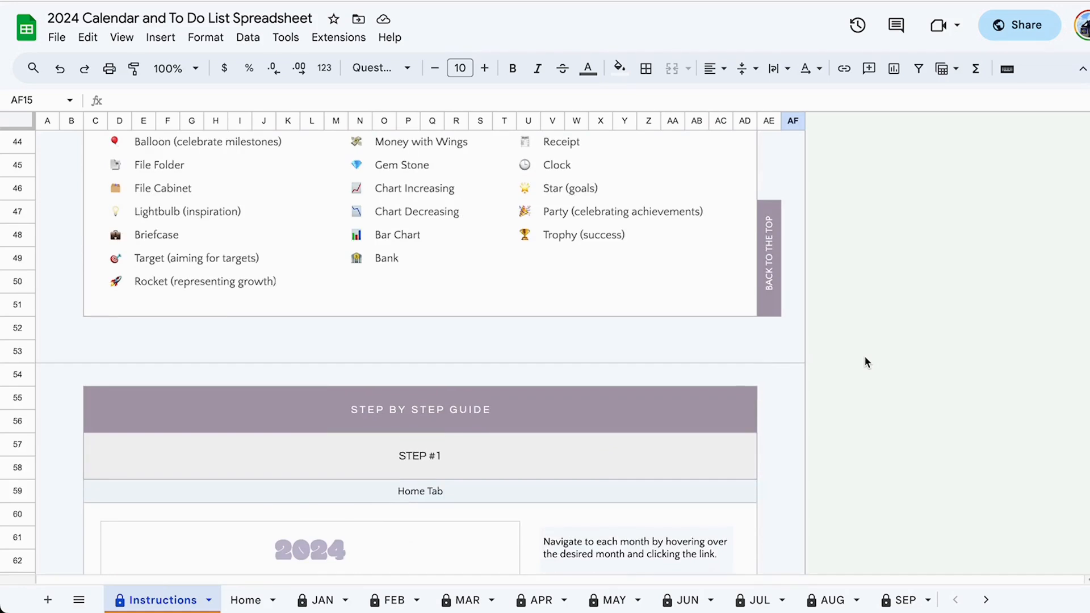